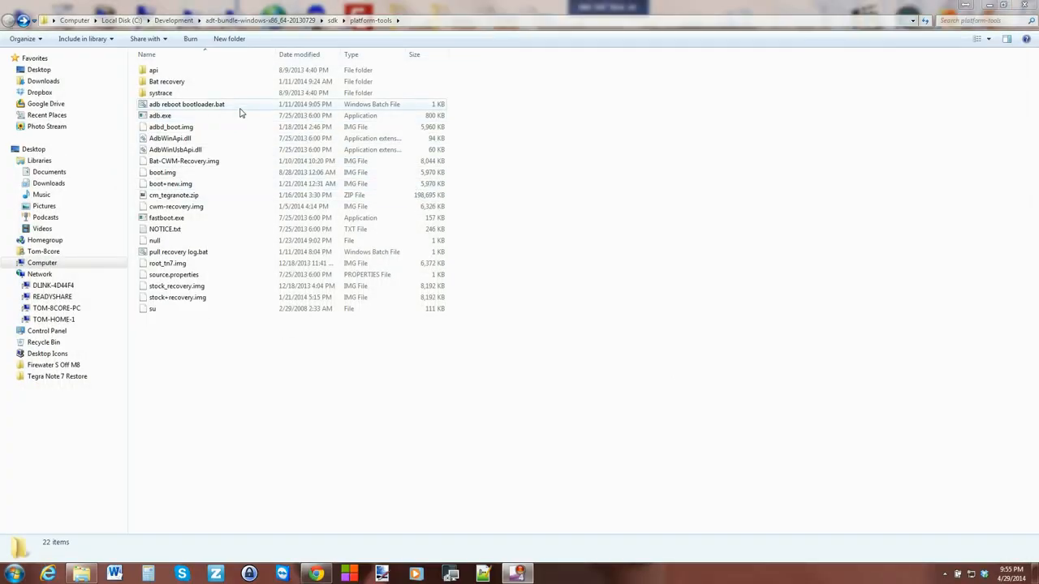
Locate adb.exe and look up the Fire TV's IP address from the local network devices list
left_click(528, 390)
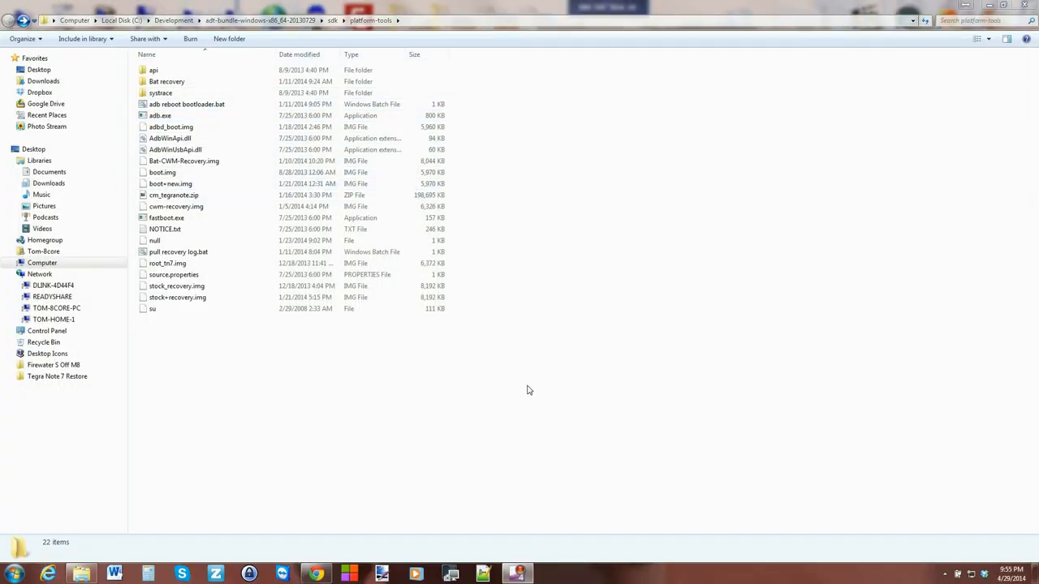
mouse_move(536, 359)
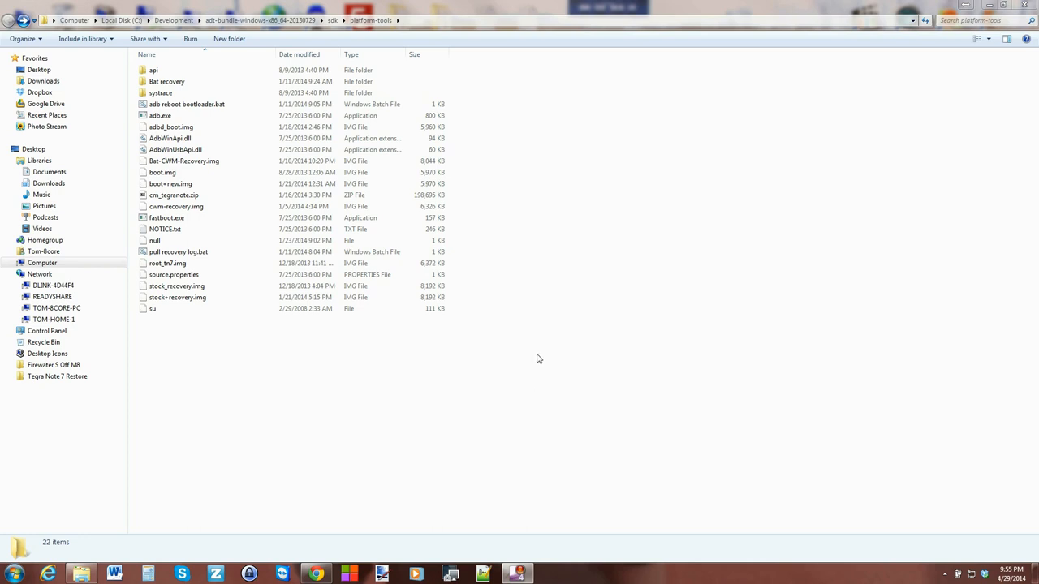
mouse_move(463, 127)
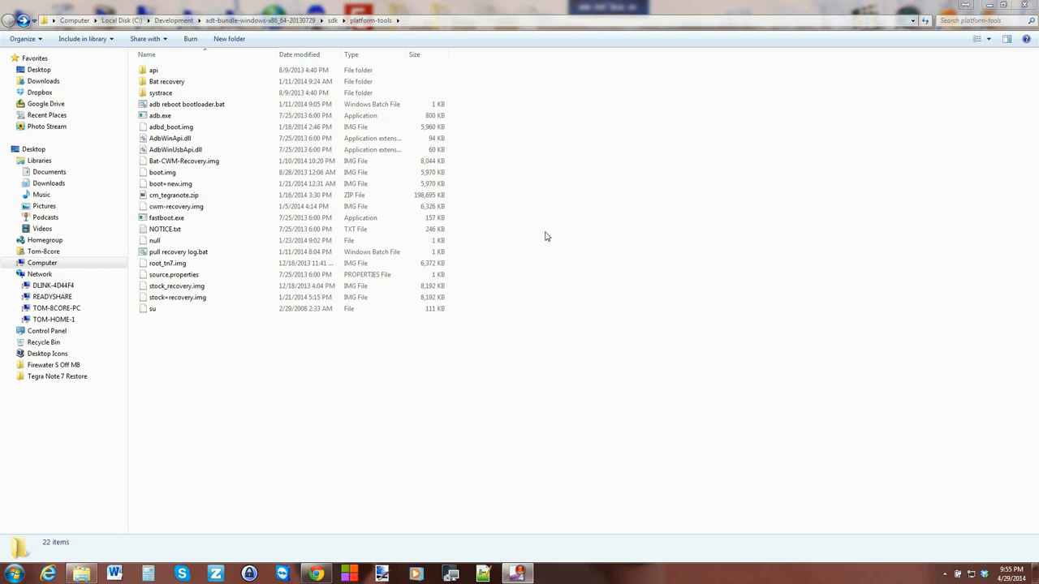
mouse_move(565, 245)
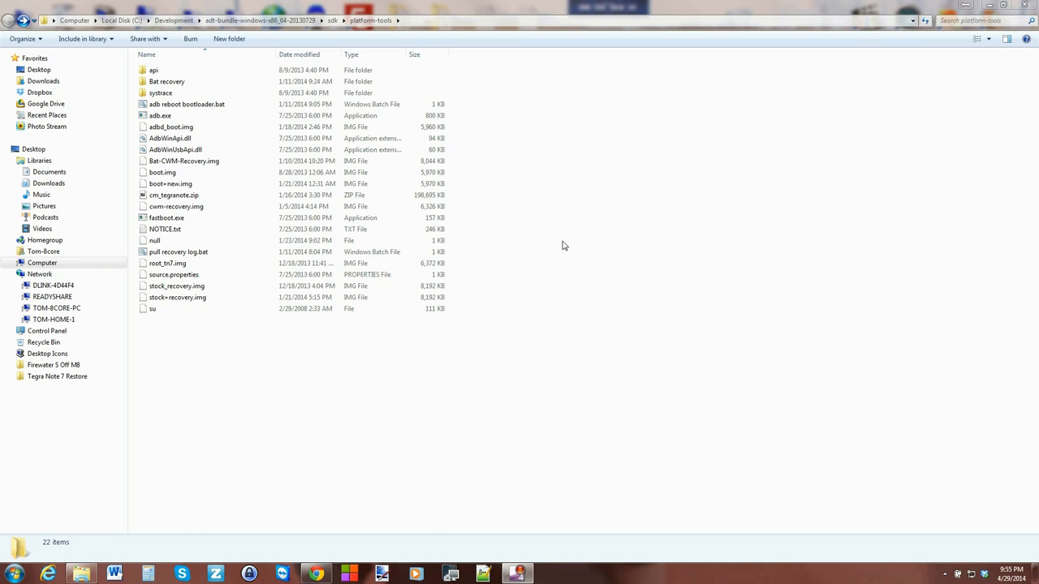
mouse_move(555, 270)
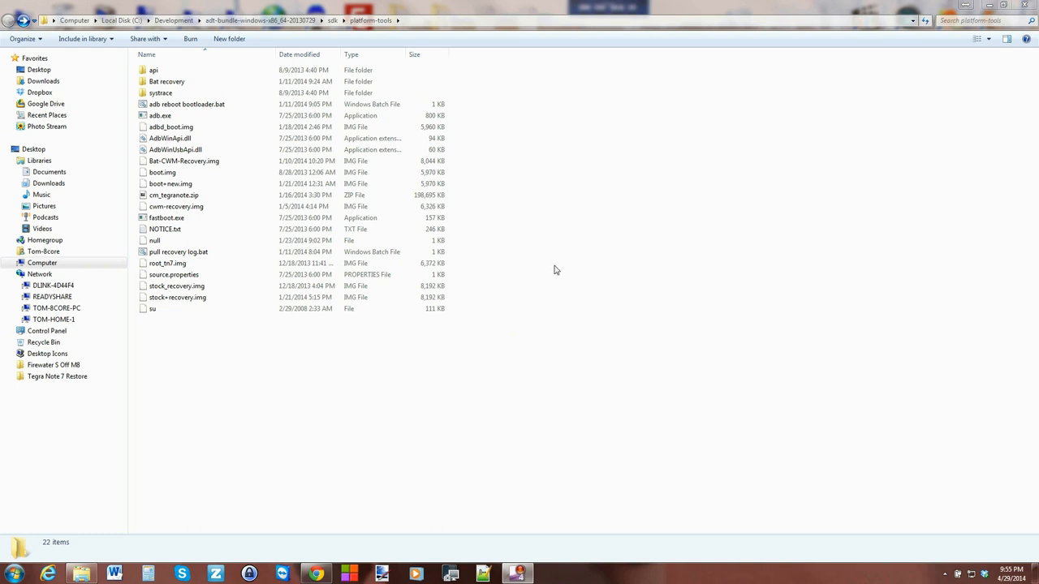
mouse_move(493, 360)
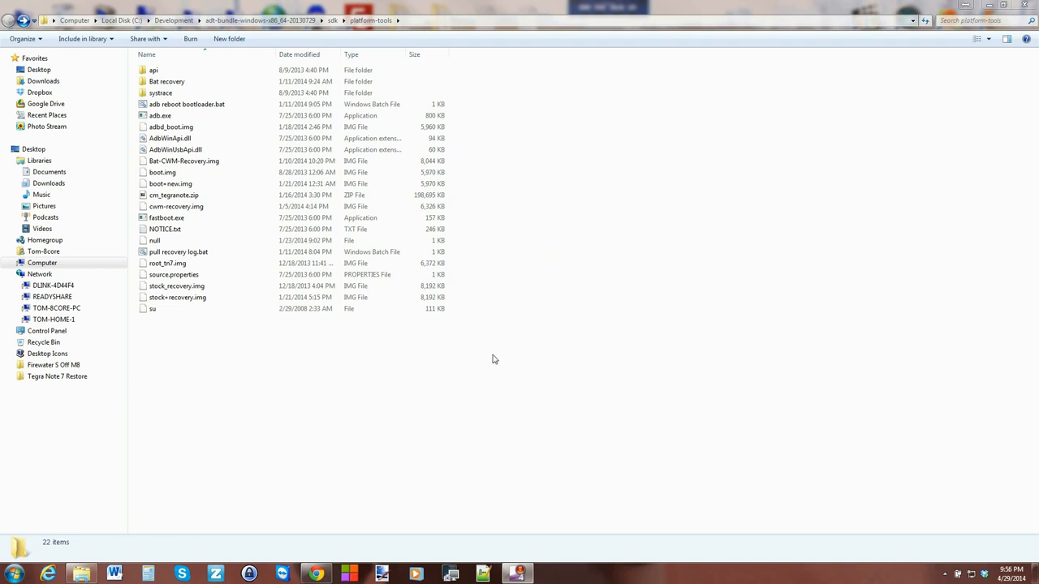
mouse_move(308, 351)
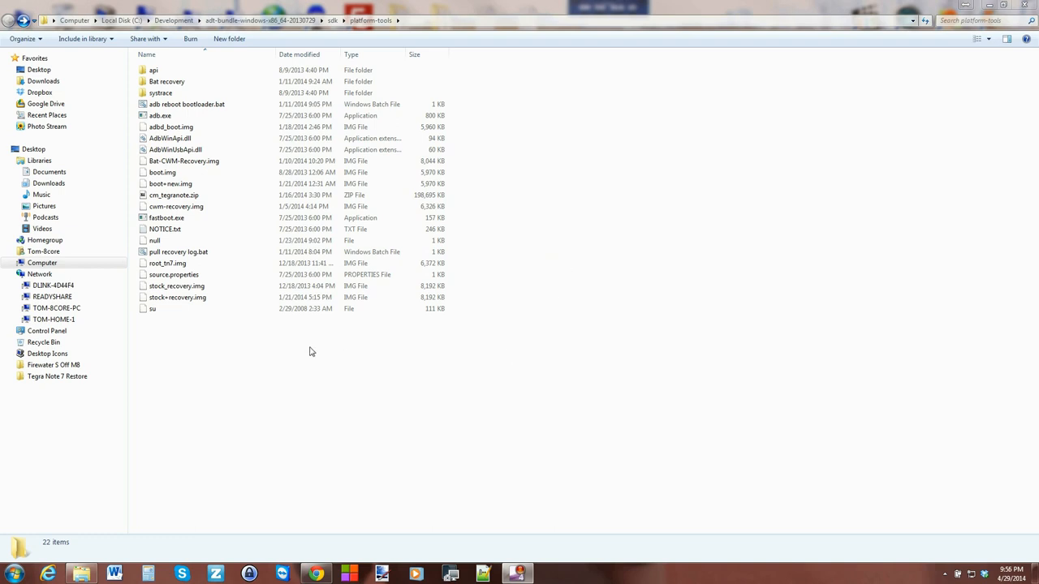
mouse_move(302, 346)
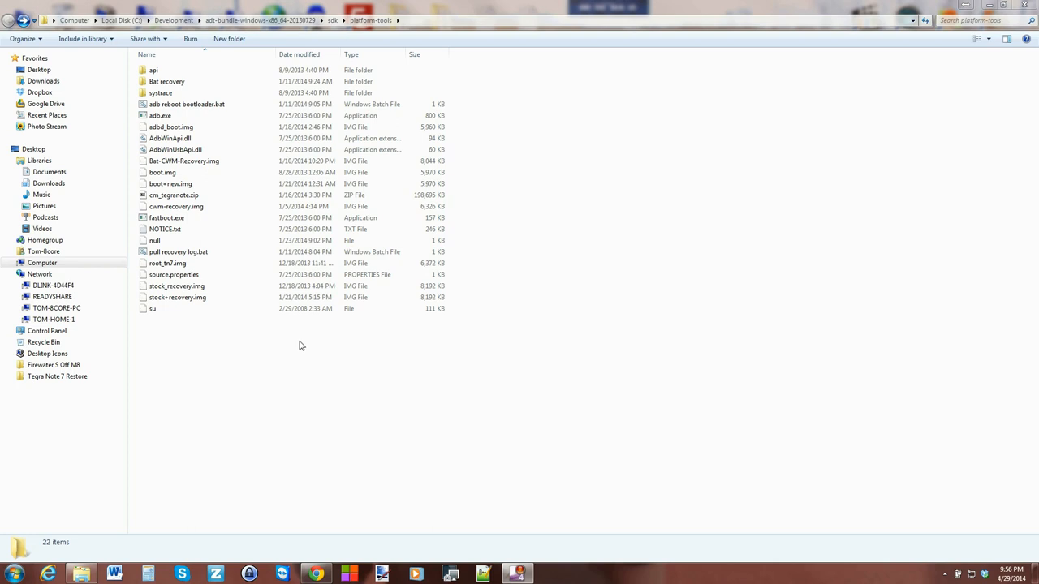
mouse_move(230, 337)
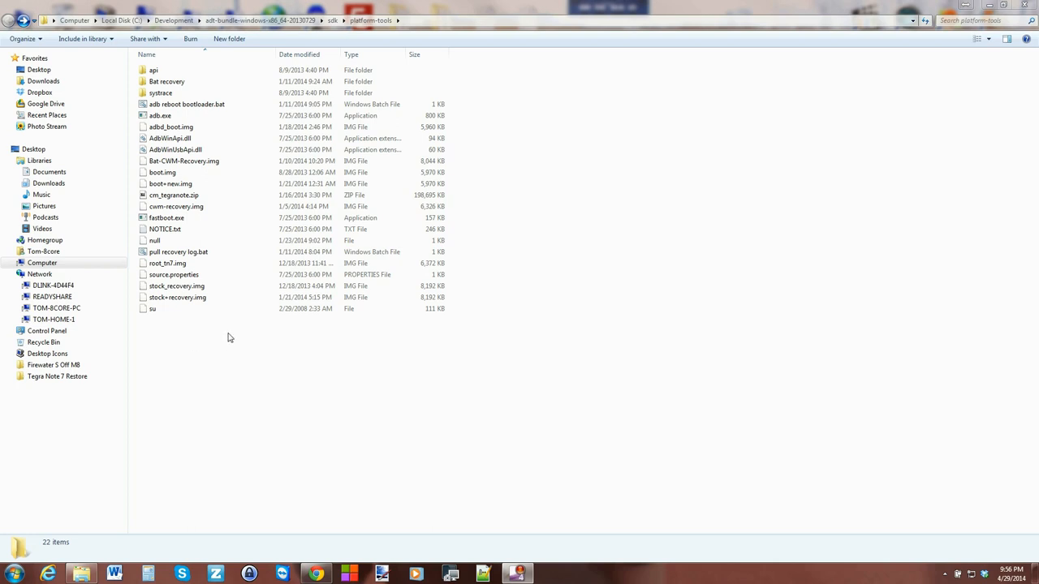
mouse_move(178, 334)
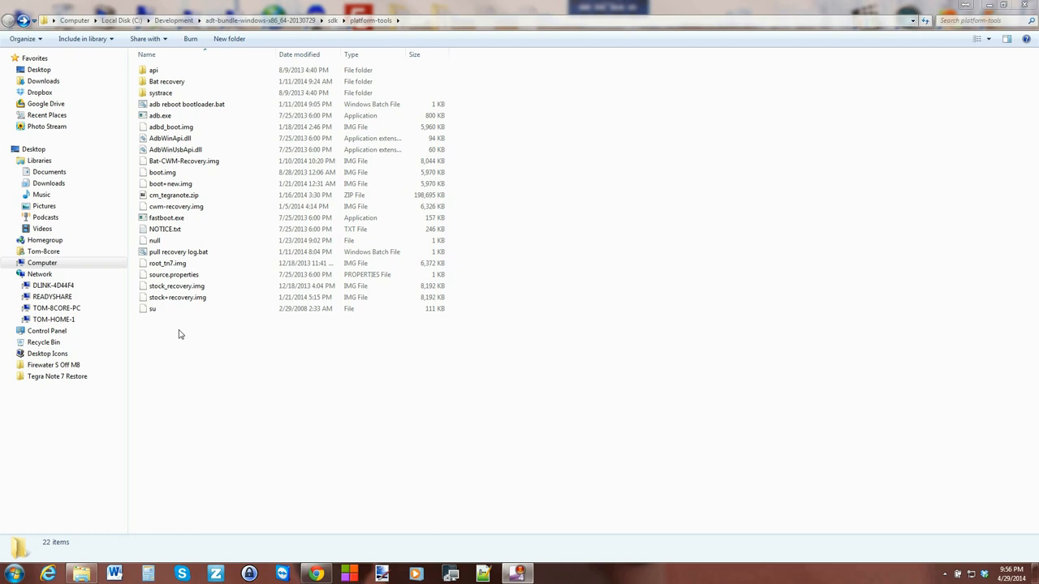
mouse_move(308, 344)
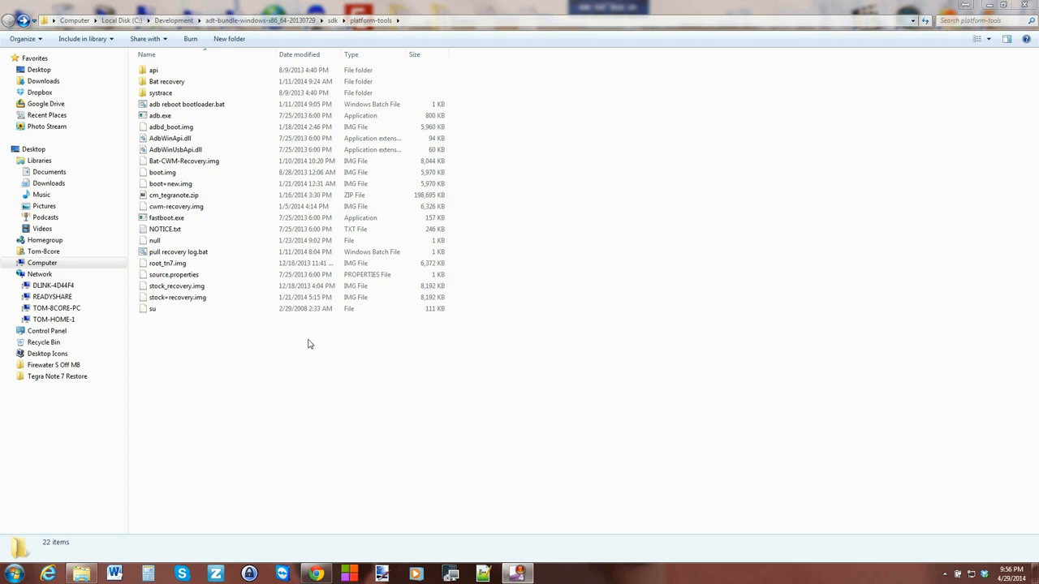
left_click(171, 127)
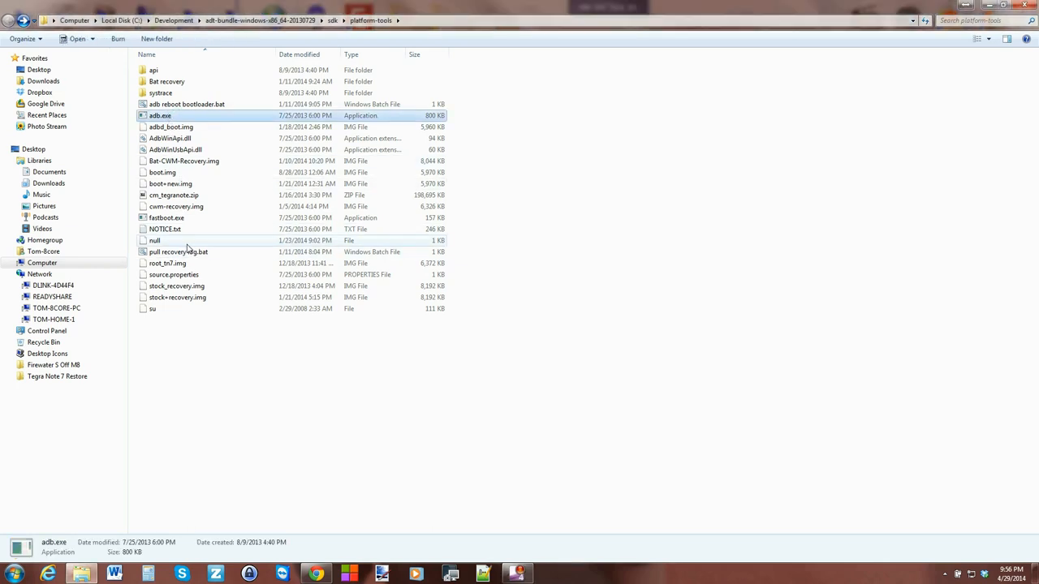
mouse_move(240, 126)
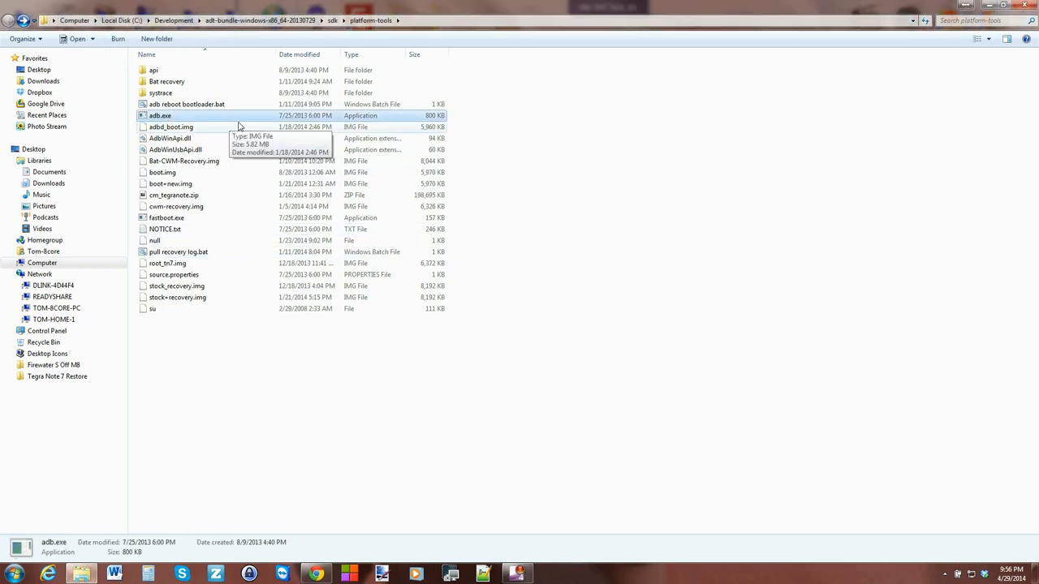
mouse_move(263, 218)
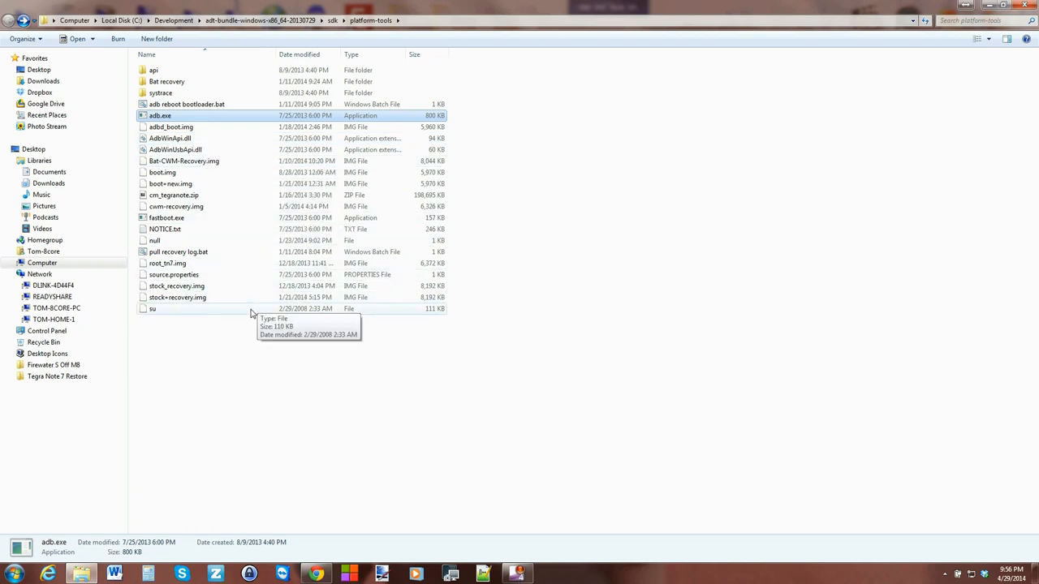
mouse_move(258, 345)
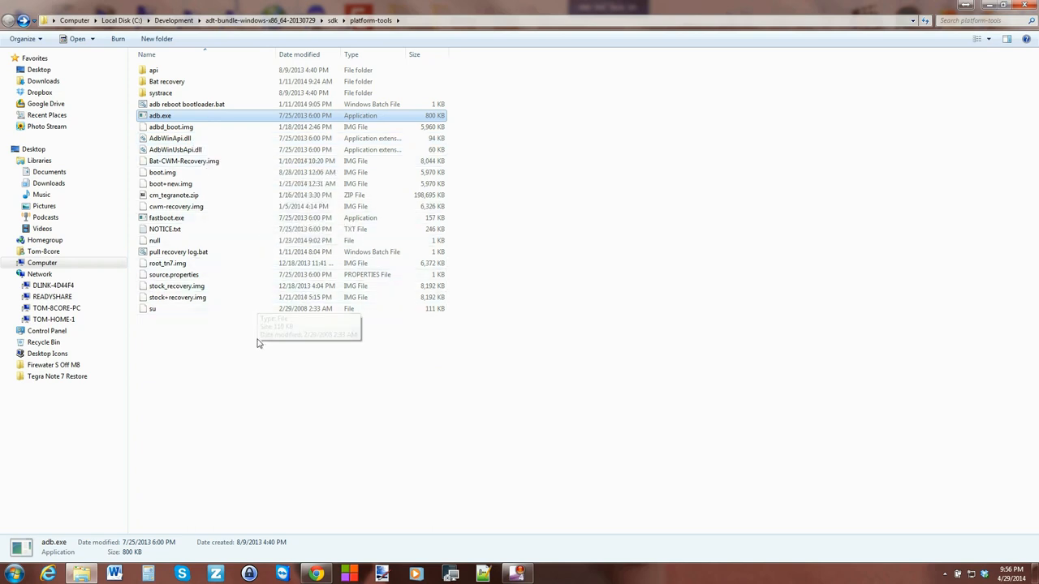
mouse_move(240, 346)
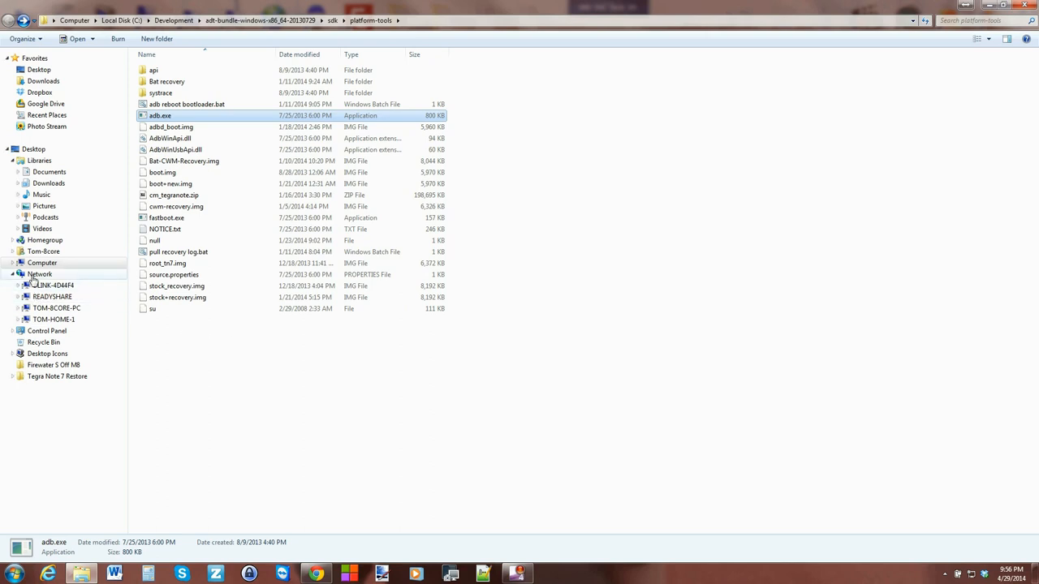
left_click(39, 273)
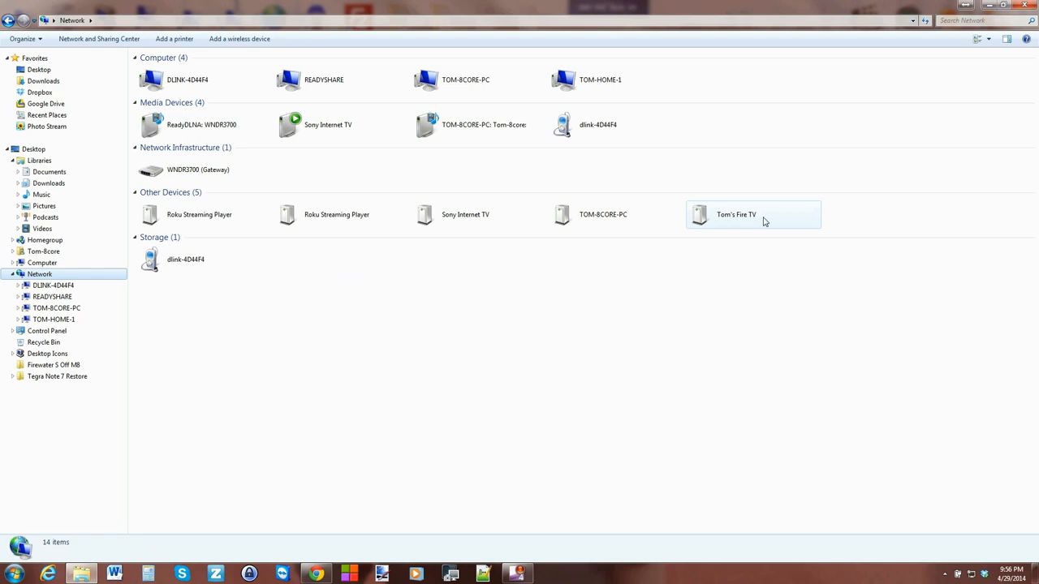
left_click(737, 214)
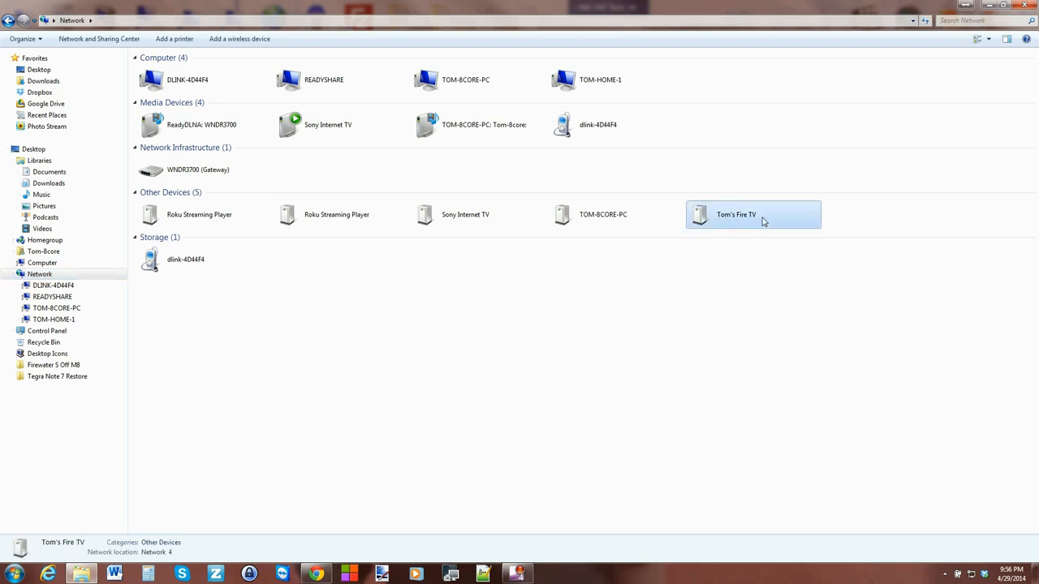
mouse_move(789, 224)
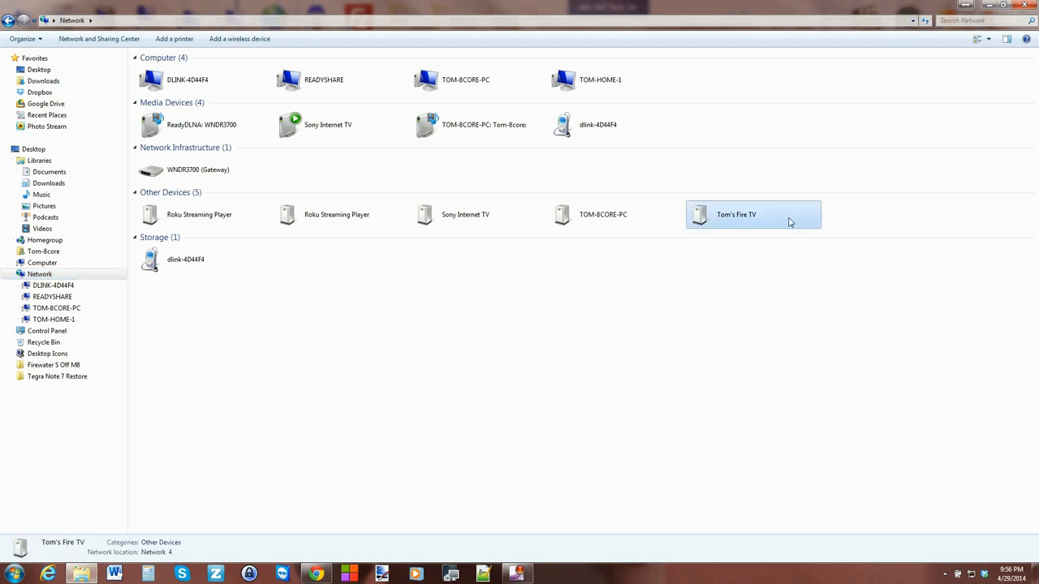
right_click(737, 214)
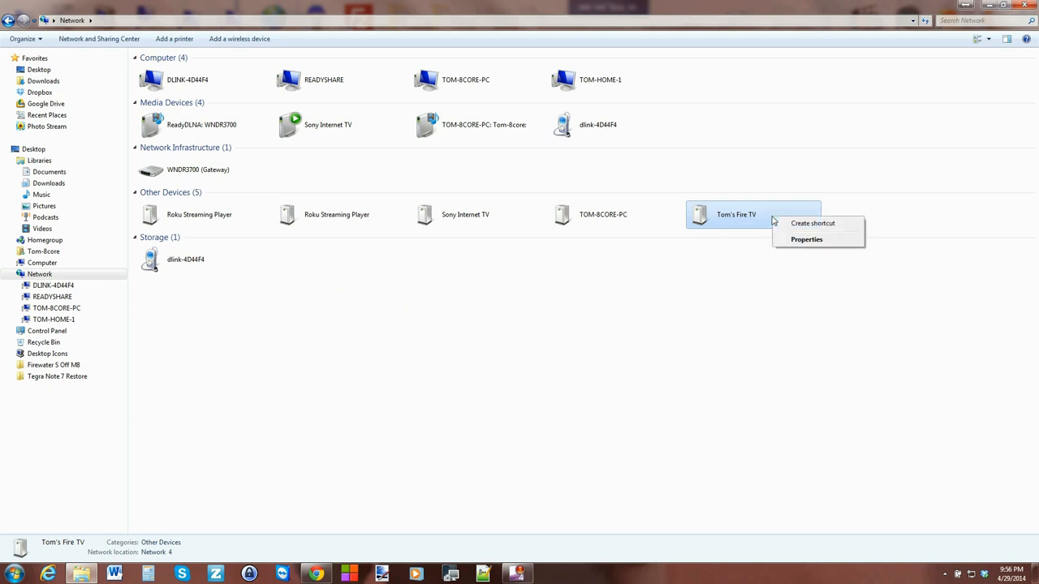
left_click(807, 239)
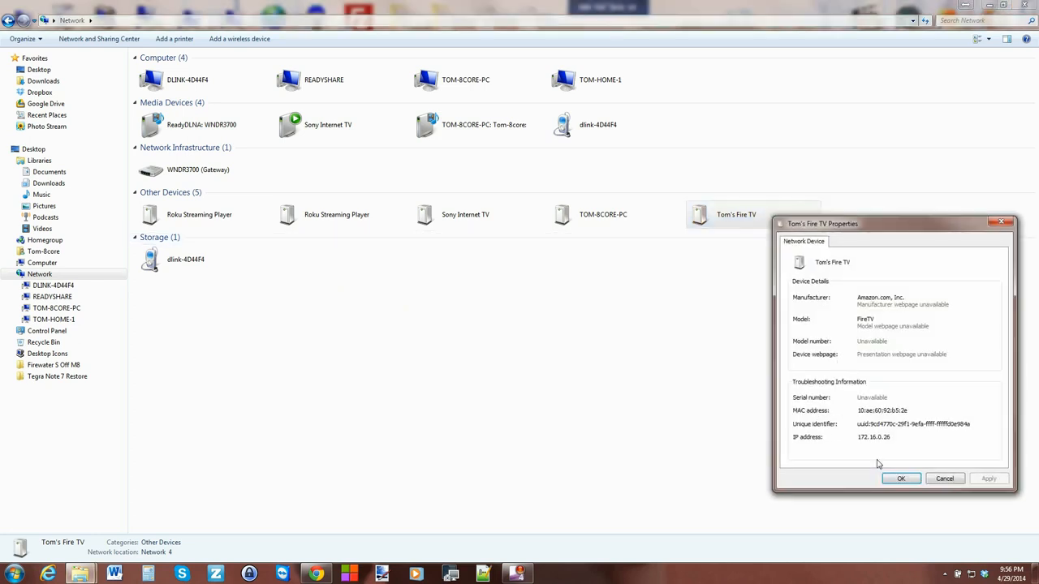
right_click(873, 436)
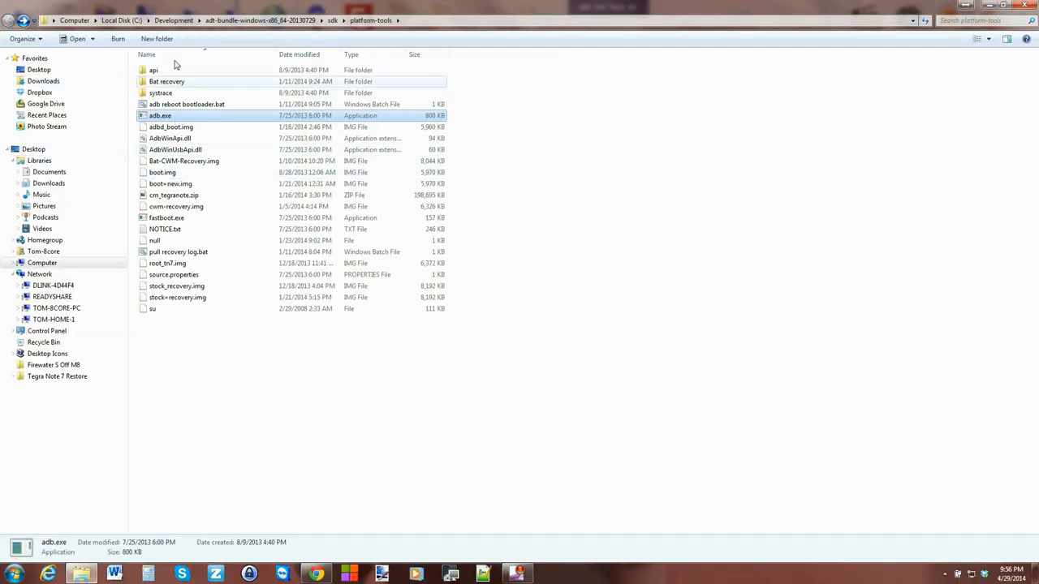
From a command prompt in platform-tools, run adb connect to 172.16.0.26 and enter adb devices
left_click(271, 360)
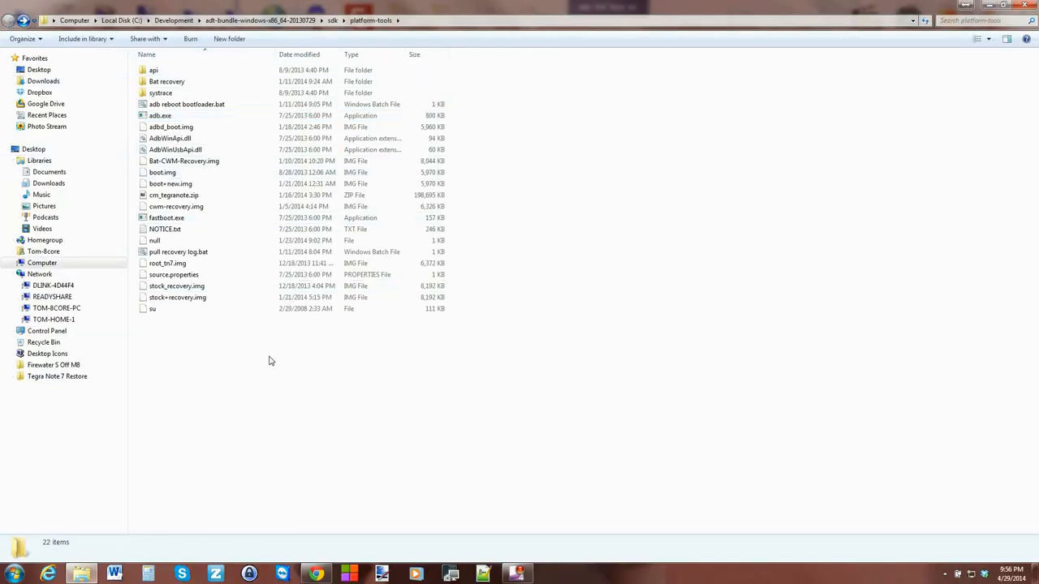
mouse_move(313, 404)
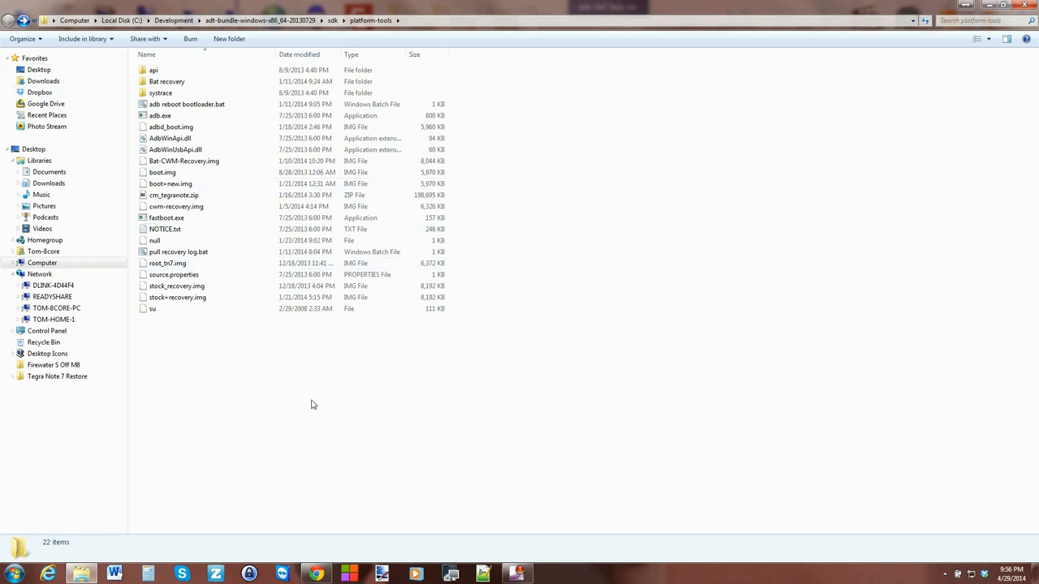
mouse_move(302, 413)
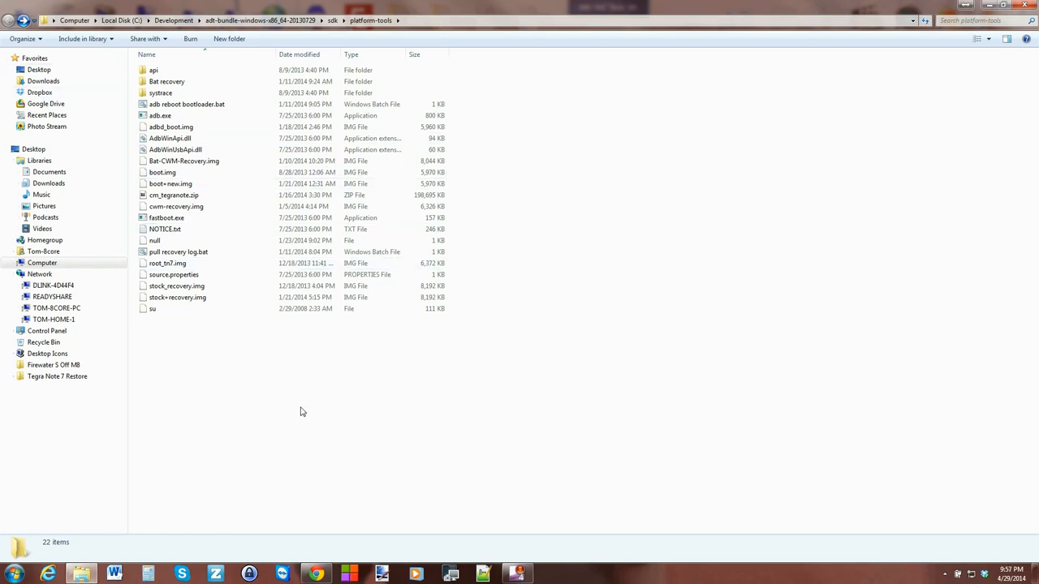
right_click(302, 412)
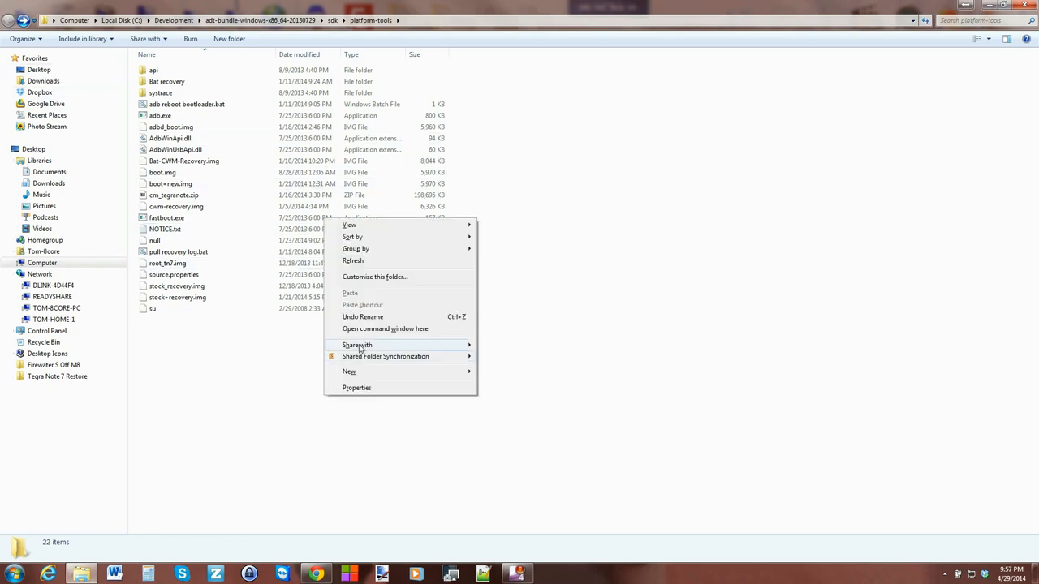
left_click(385, 328)
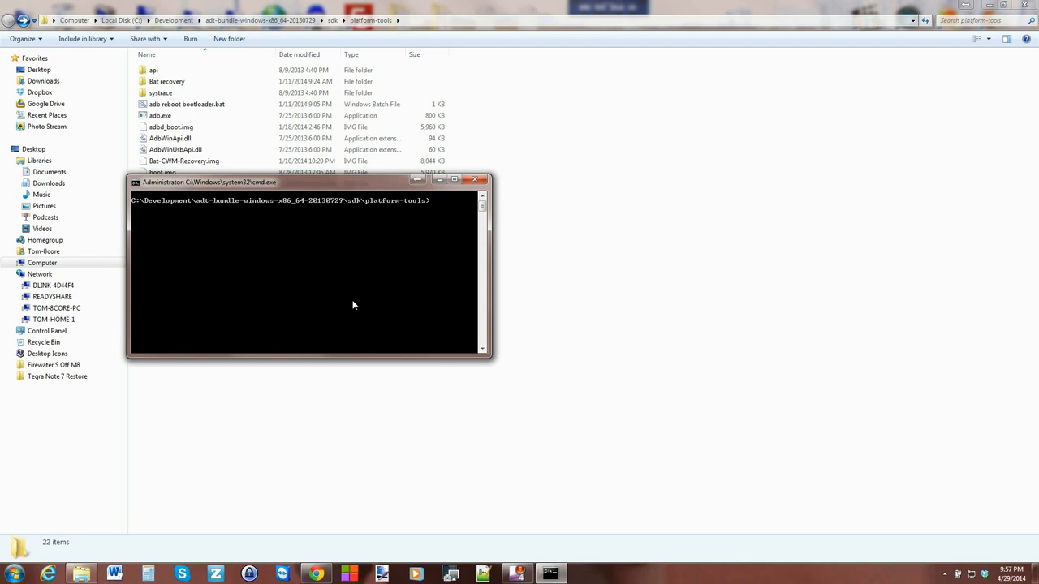
type("adb connect")
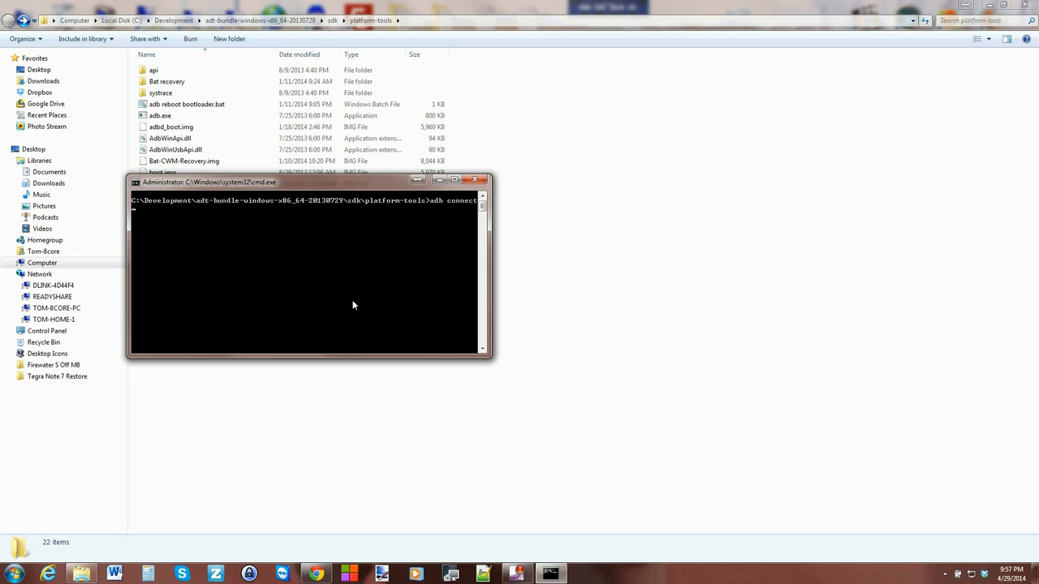
right_click(333, 289)
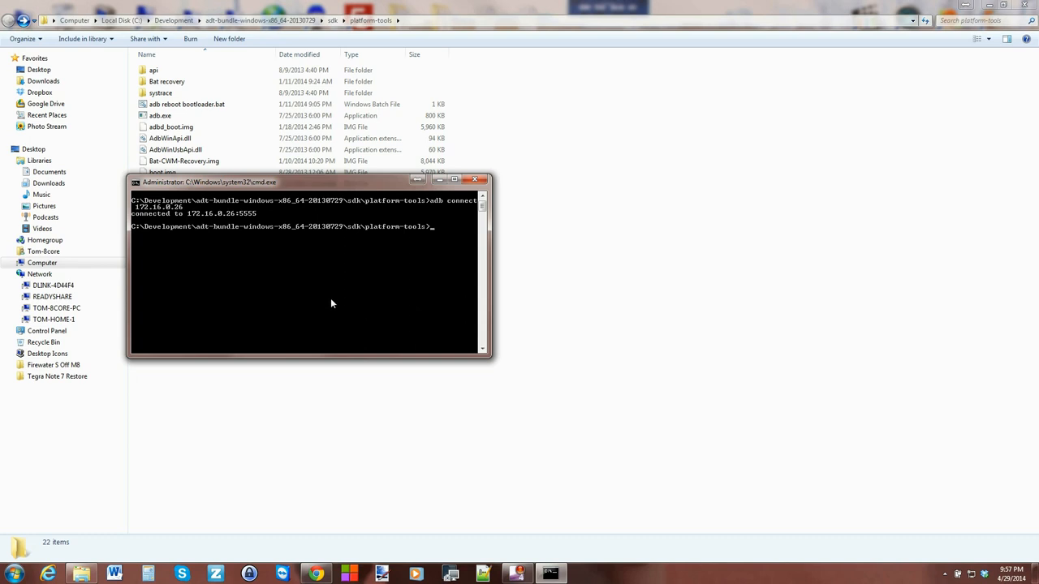
mouse_move(432, 244)
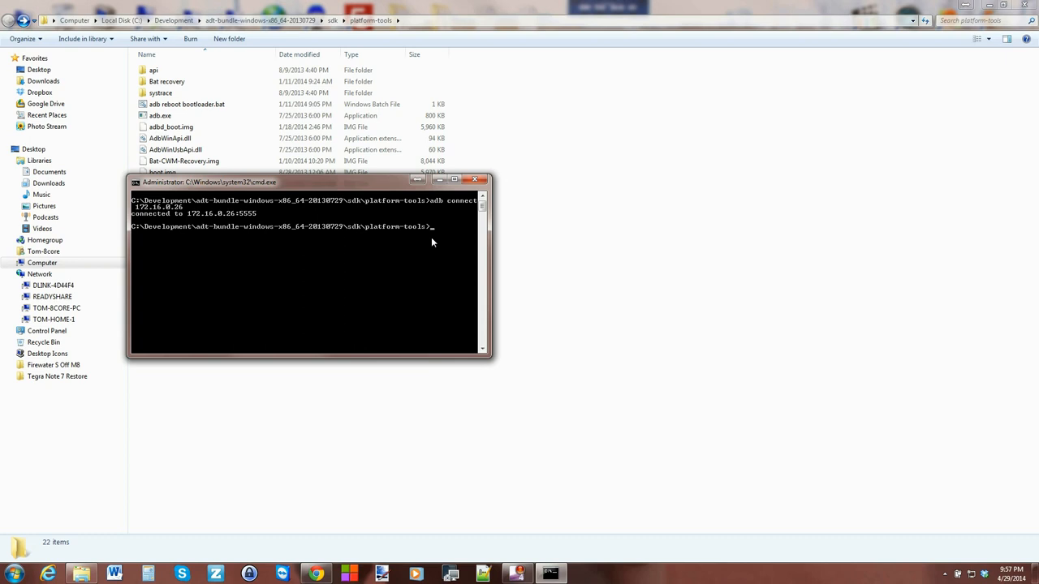
type("adb")
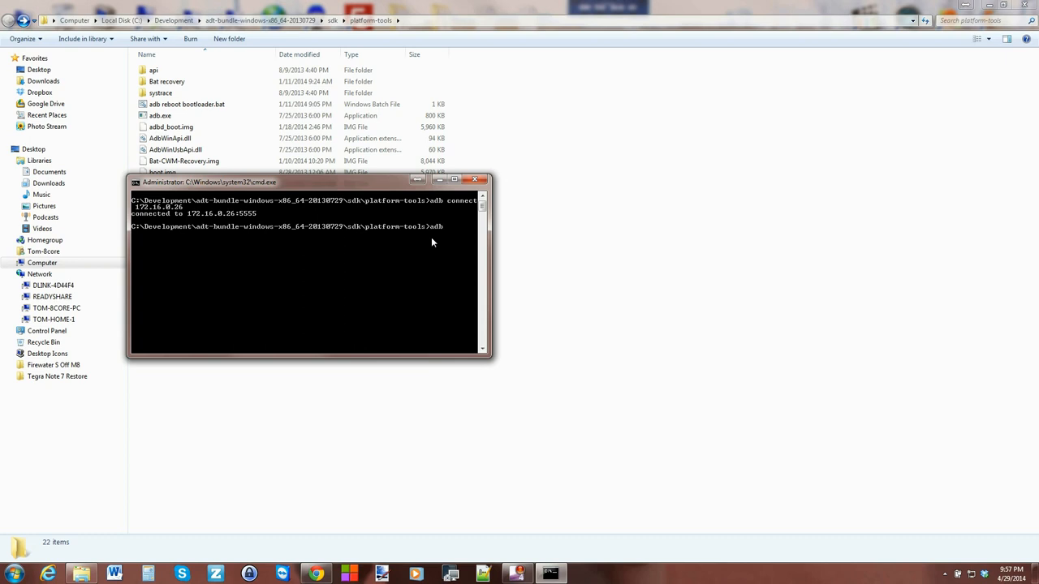
type("devices")
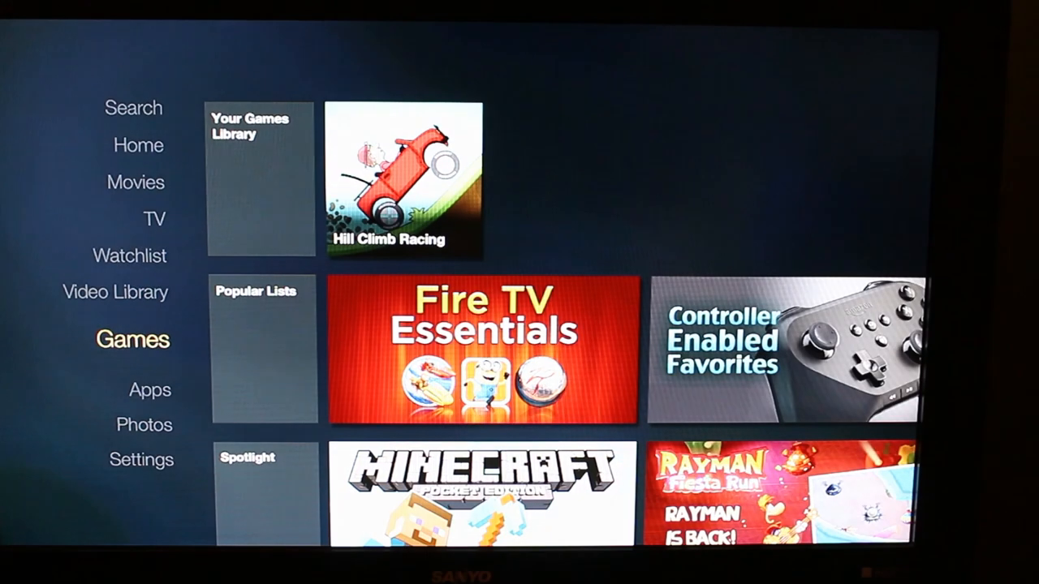
Go to Fire TV Settings, scroll to the System card and enter Developer Options
left_click(142, 460)
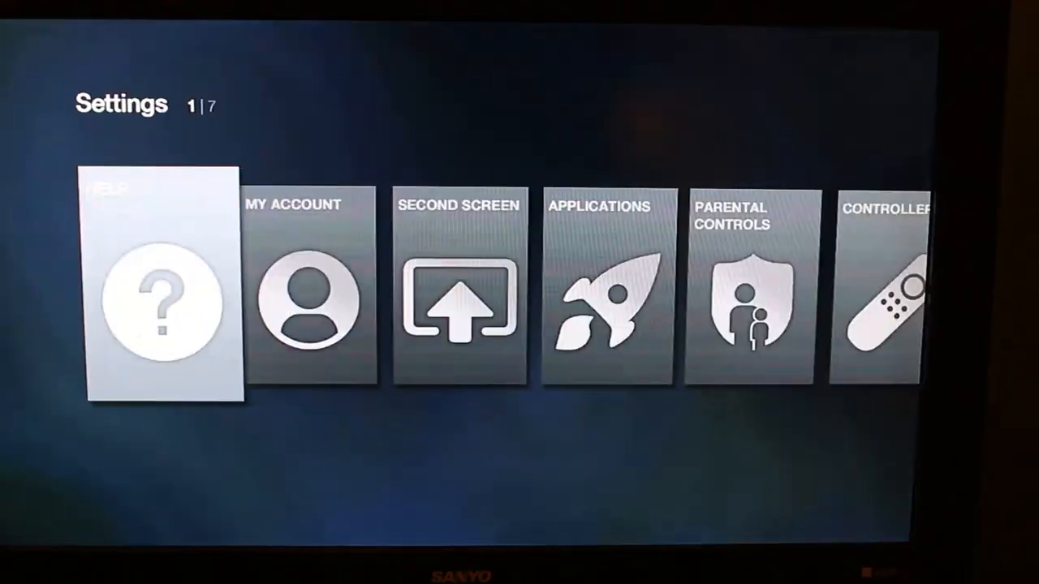
scroll("right", 3)
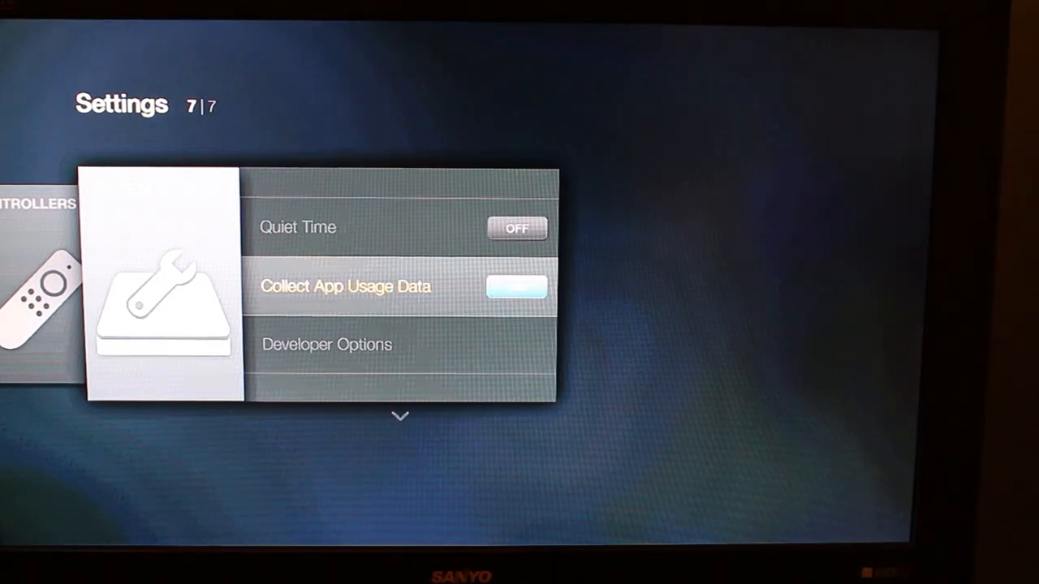
left_click(328, 344)
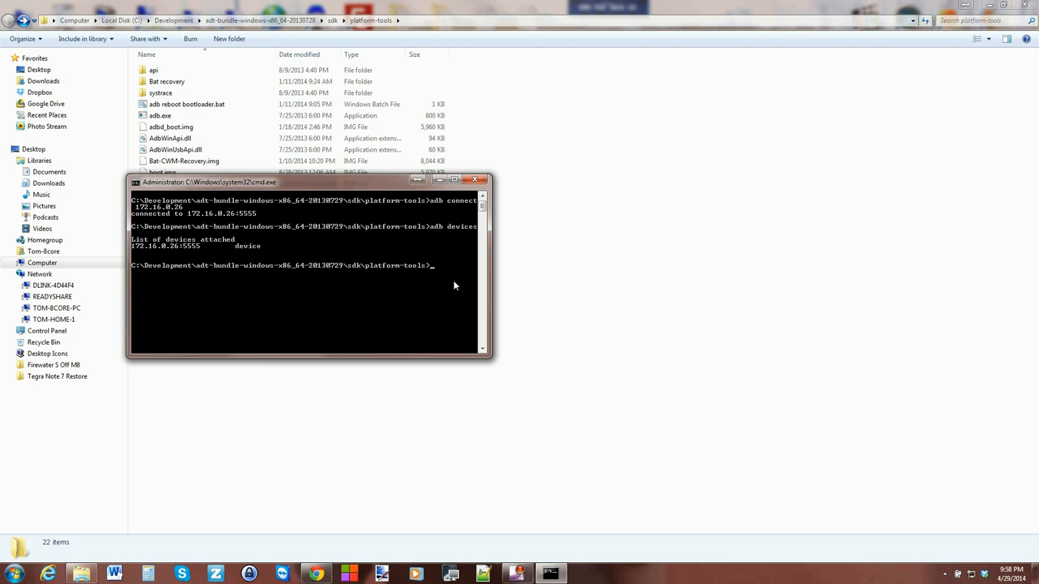
mouse_move(279, 285)
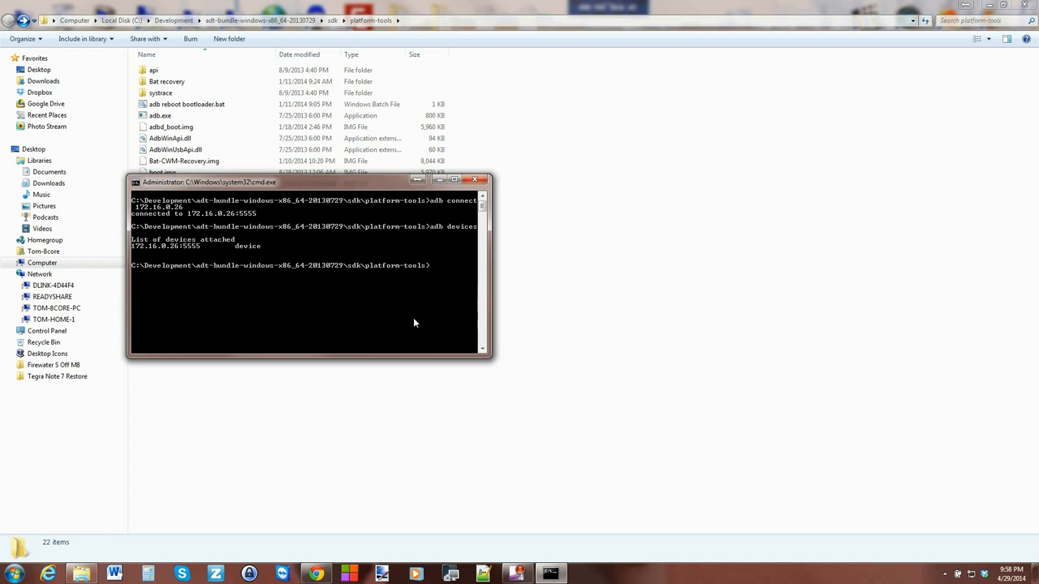
Begin an adb install command in the connected Command Prompt
type("adb")
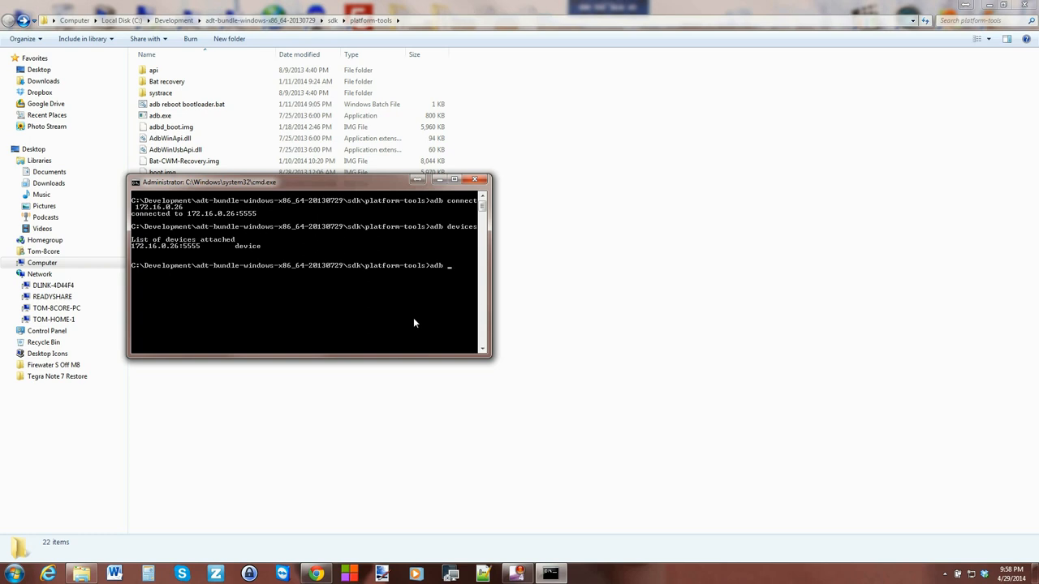
type("insta")
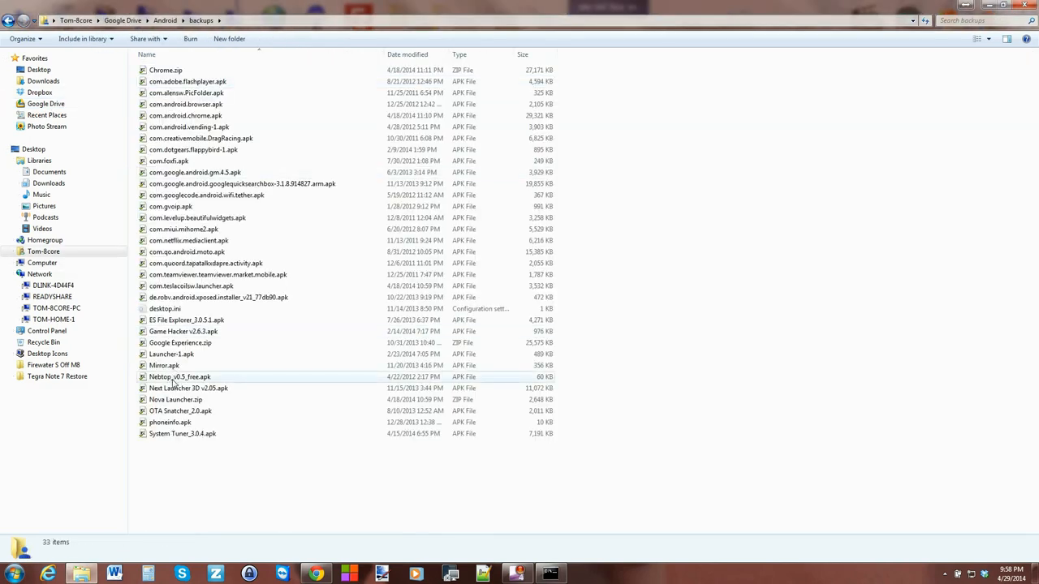
Select the ES File Explorer APK in the Android backups folder and view its options
left_click(186, 319)
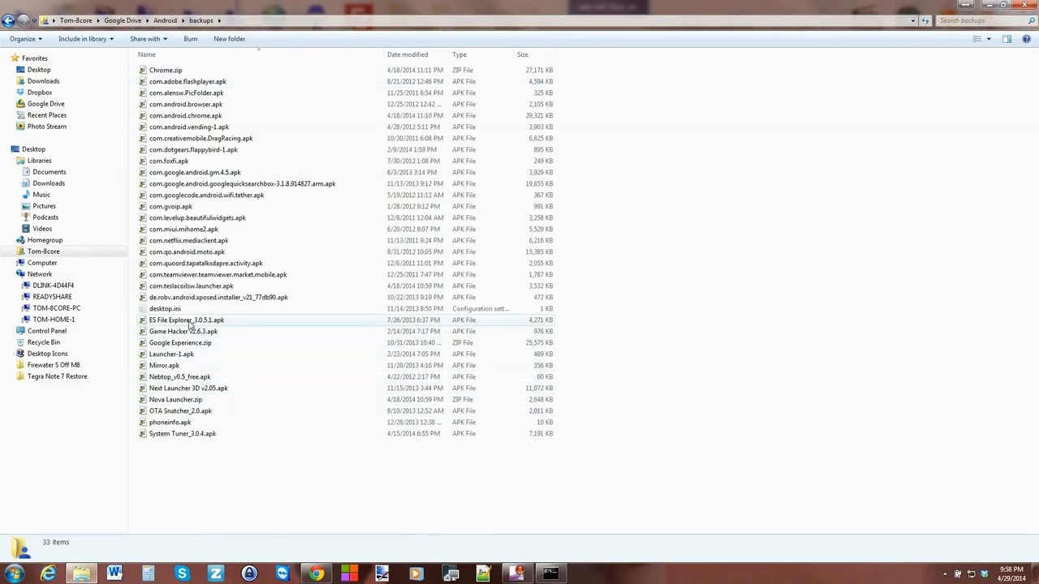
right_click(187, 319)
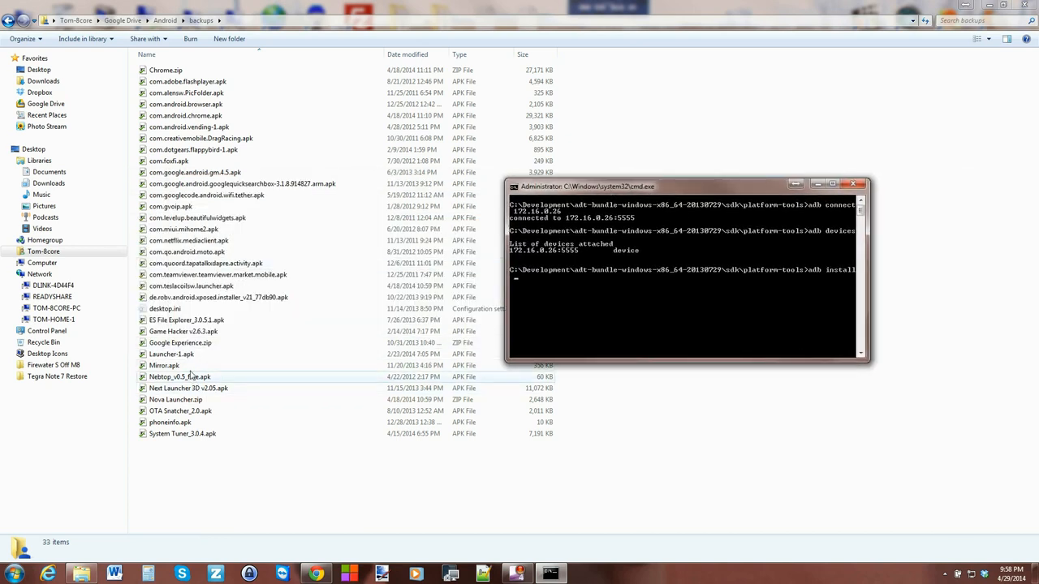
left_click(188, 388)
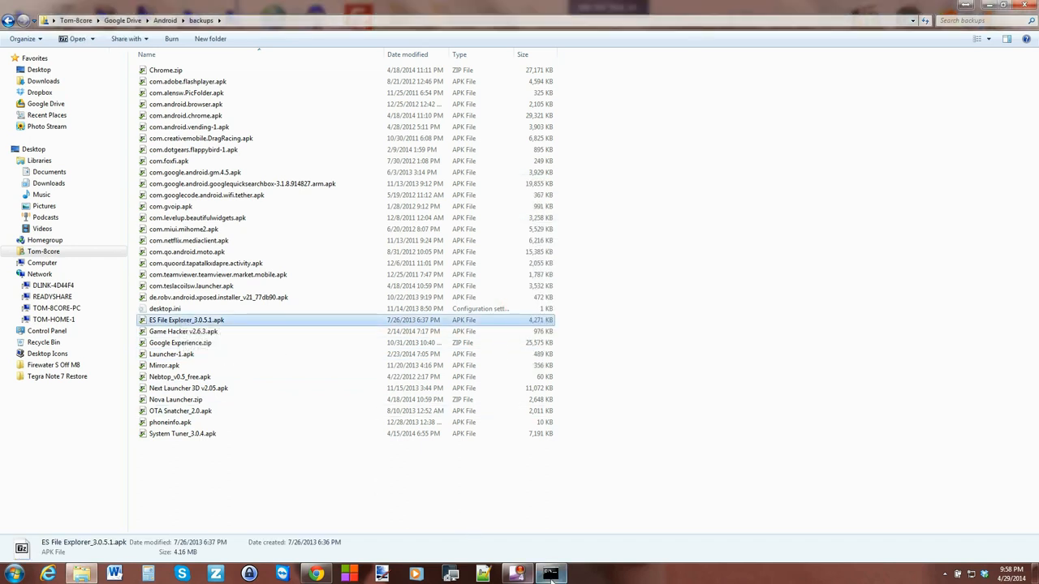
Run adb install with ES File Explorer_3.0.5.1.apk, which fails with INSTALL_FAILED_ALREADY_EXISTS
left_click(551, 575)
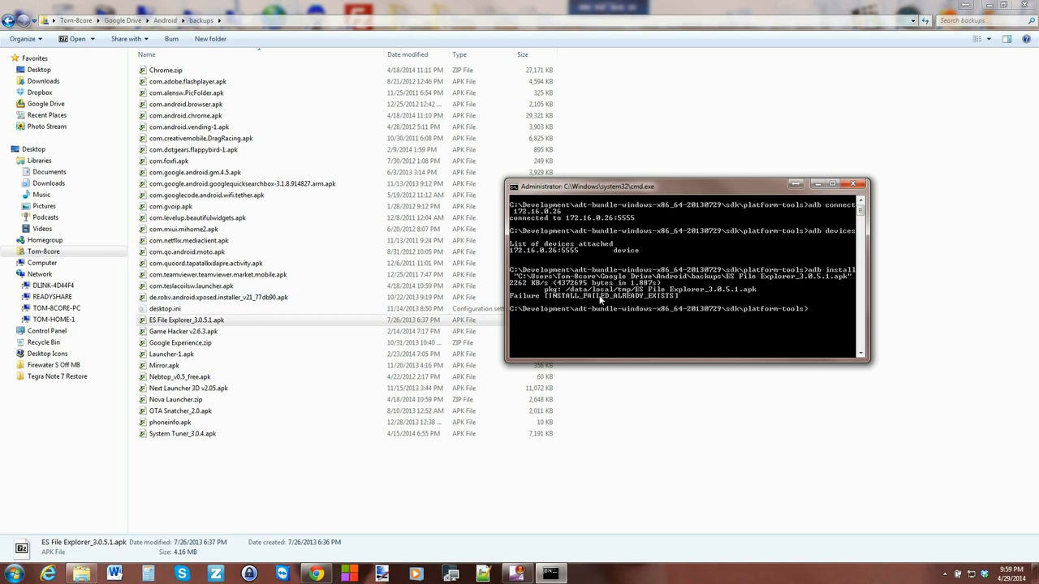
mouse_move(539, 302)
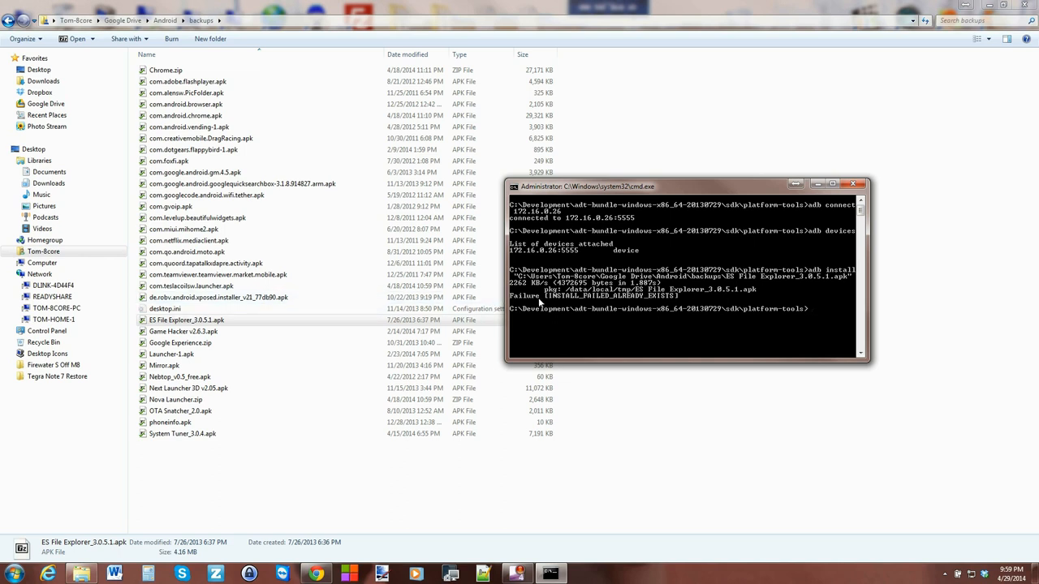
mouse_move(568, 303)
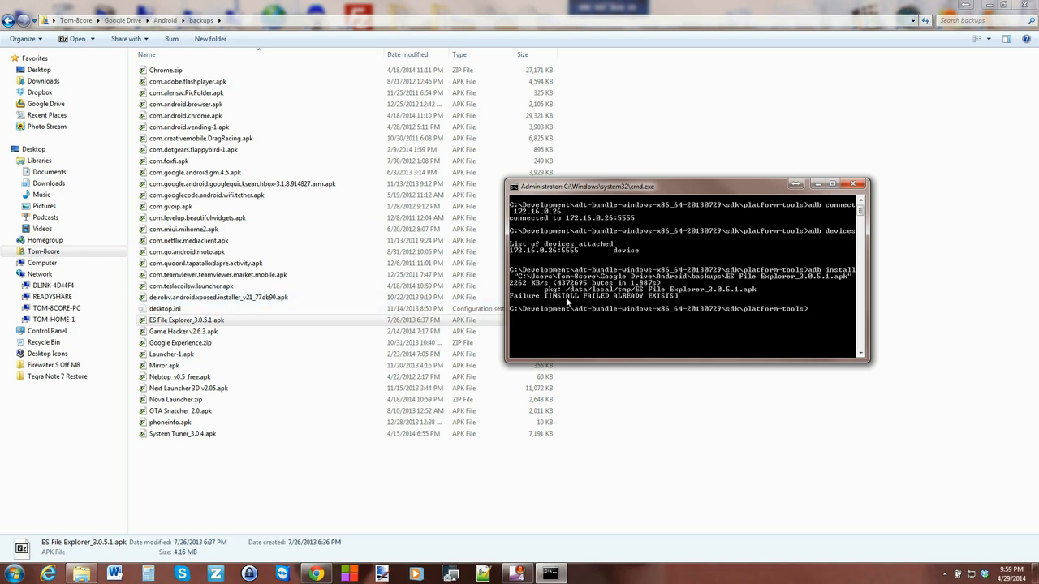
mouse_move(695, 305)
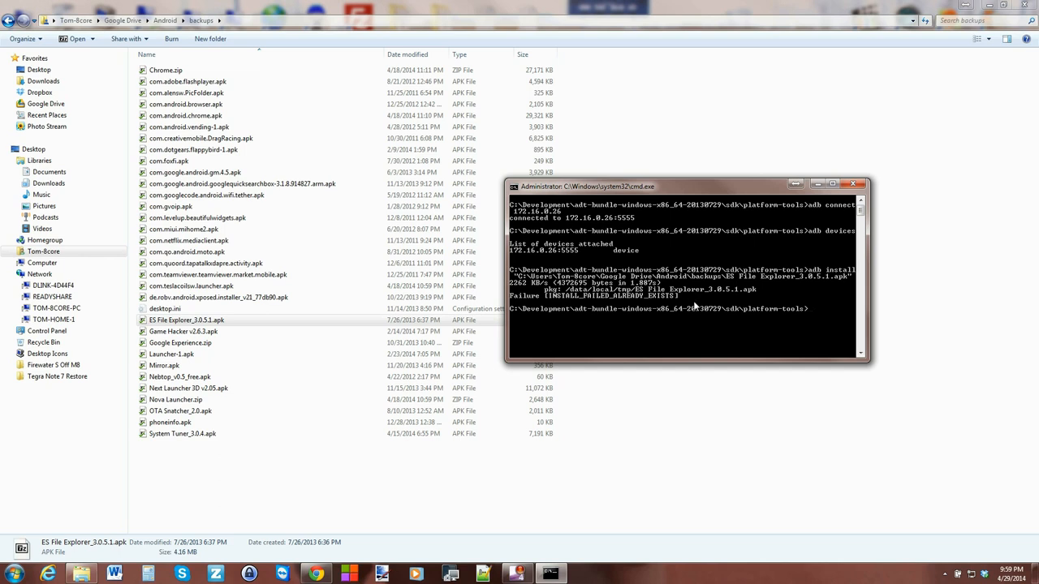
mouse_move(568, 321)
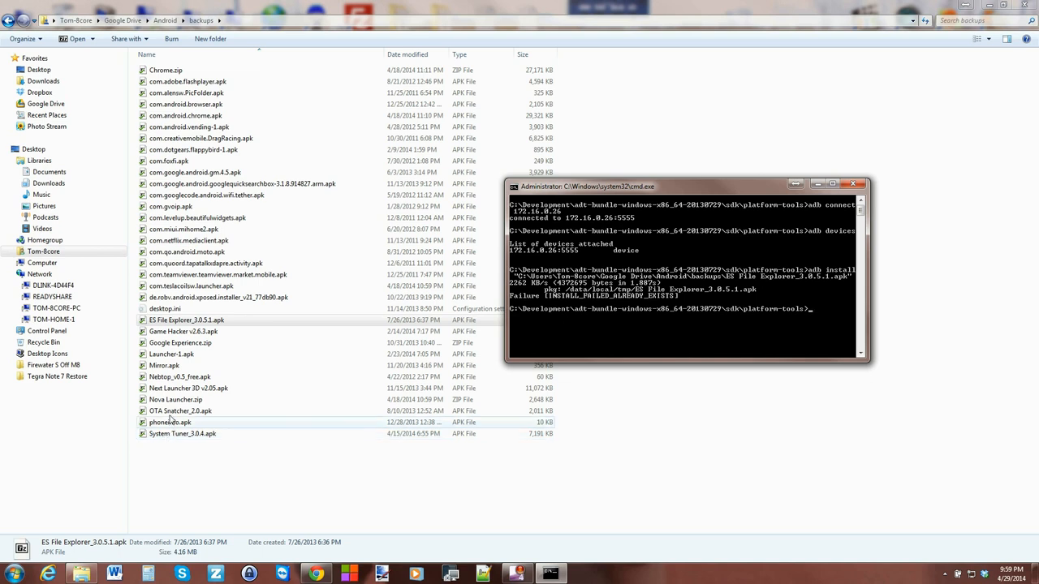
Install phoneinfo.apk on the Fire TV via adb install, reporting Success
left_click(181, 433)
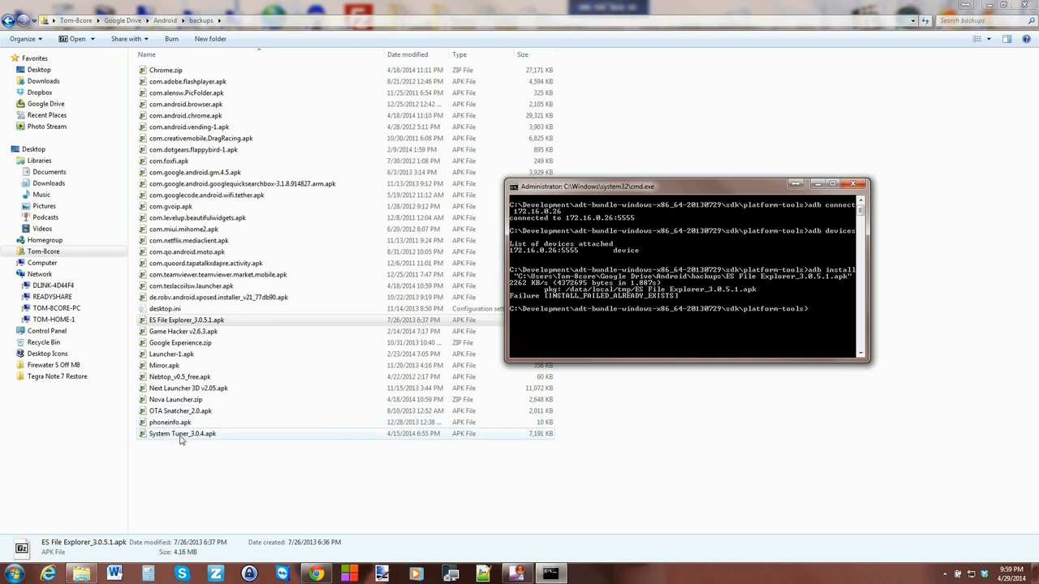
left_click(169, 422)
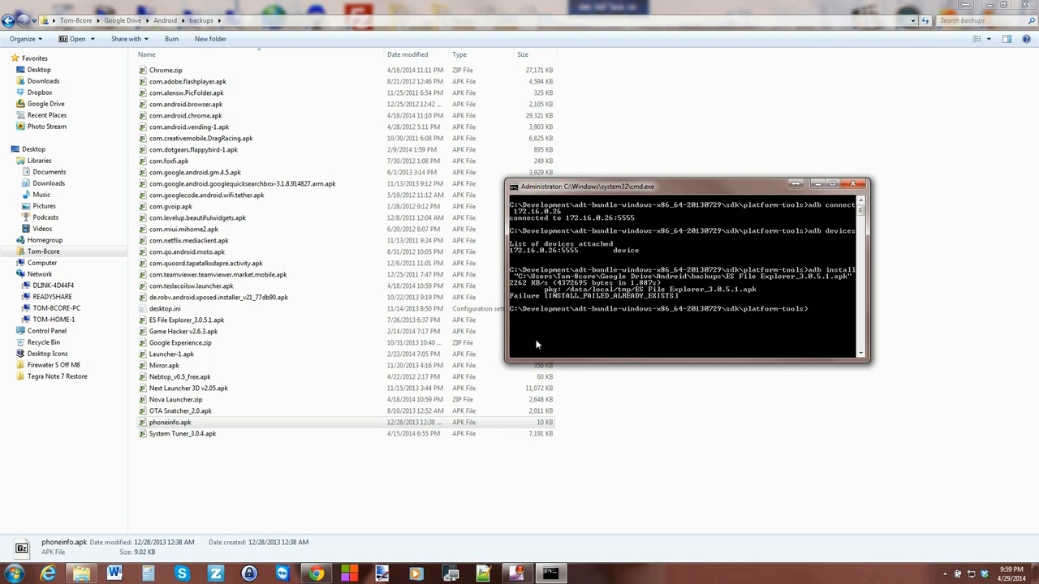
type("adb install \"C:\\Users\\Tom-8core\\Google Drive\\Android\\backups\\phoneinfo.apk")
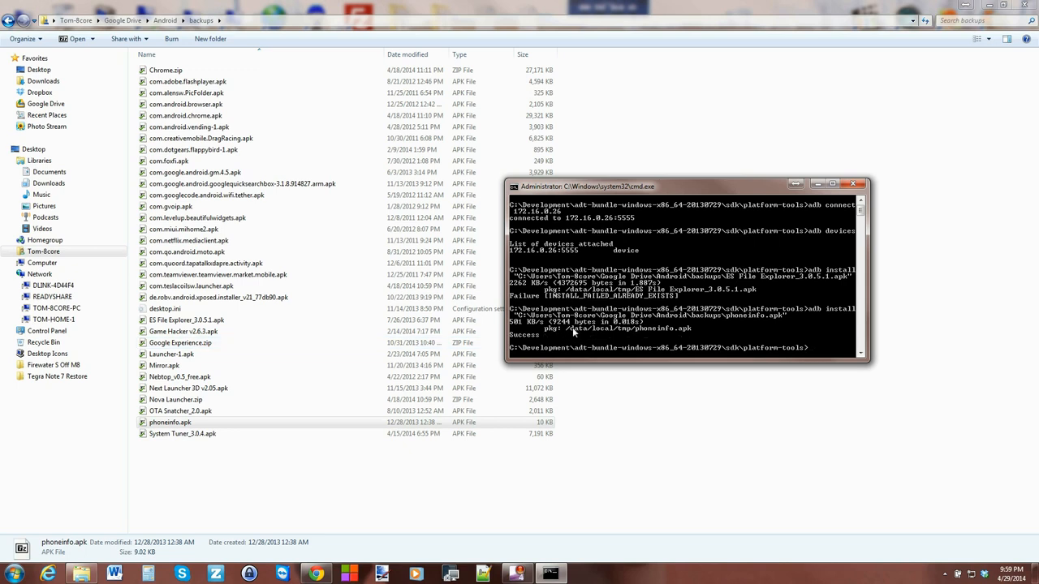
mouse_move(672, 331)
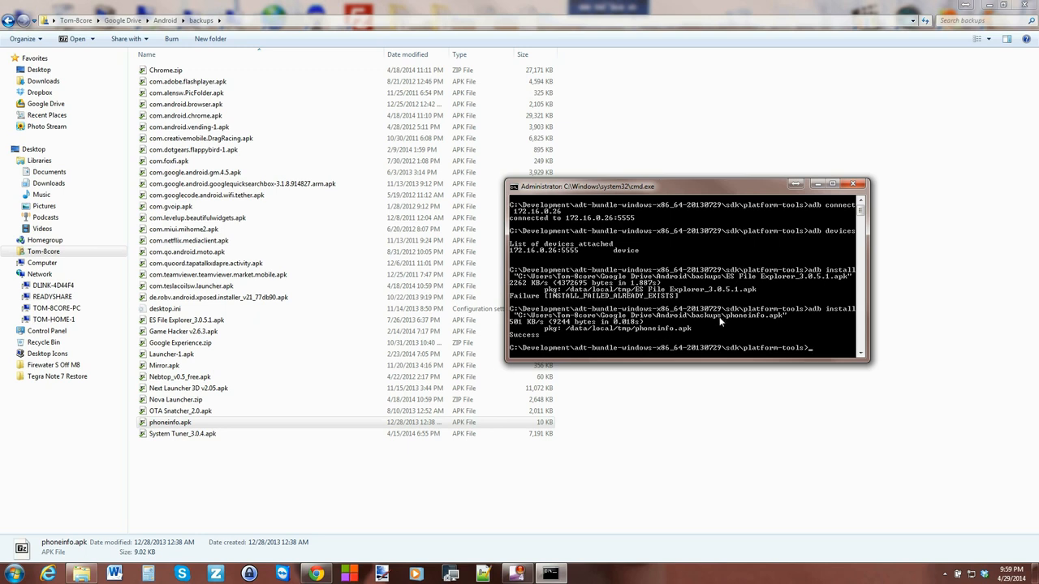
mouse_move(739, 327)
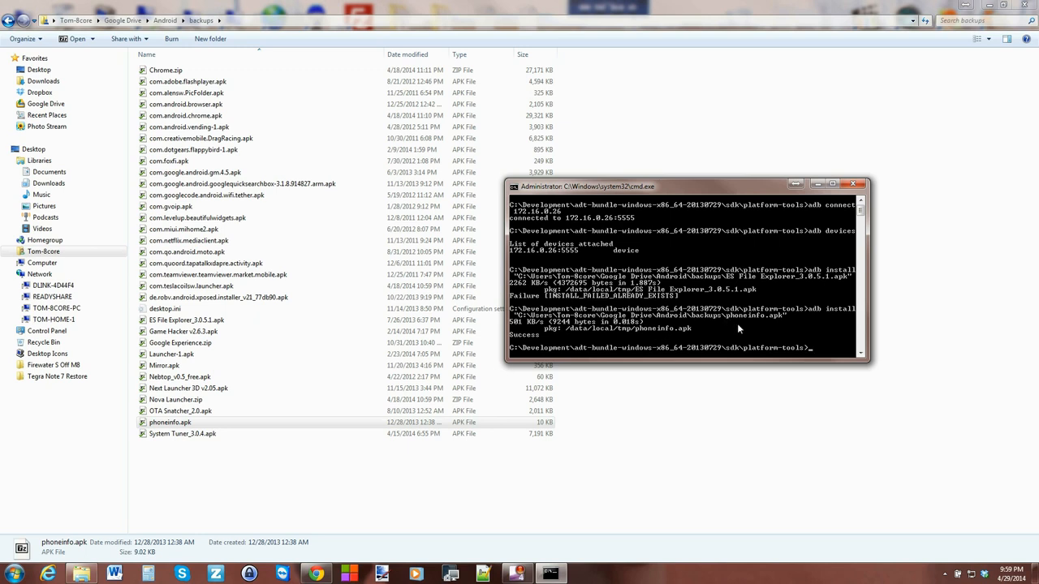
mouse_move(766, 334)
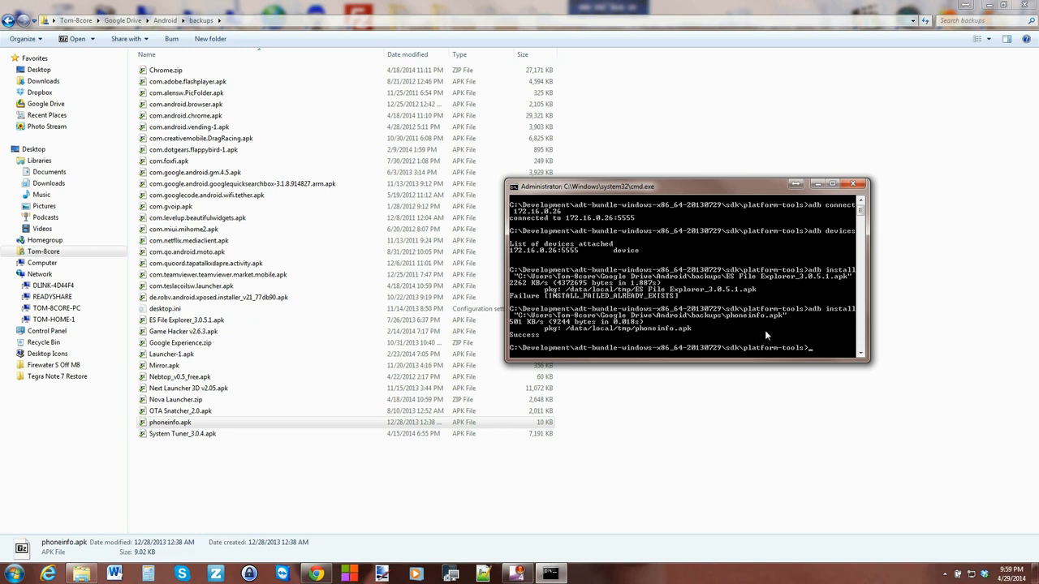
mouse_move(730, 336)
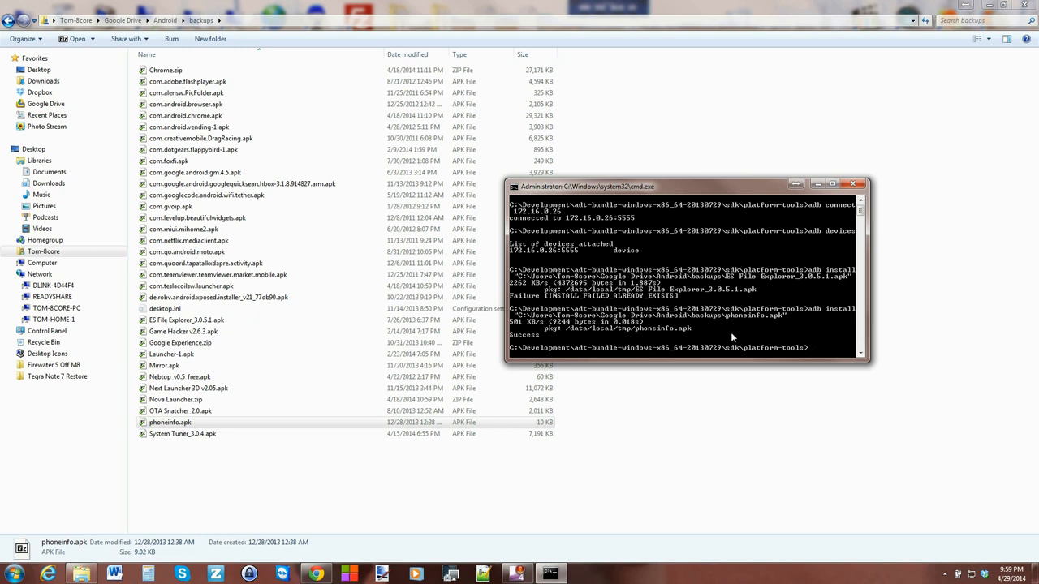
mouse_move(718, 336)
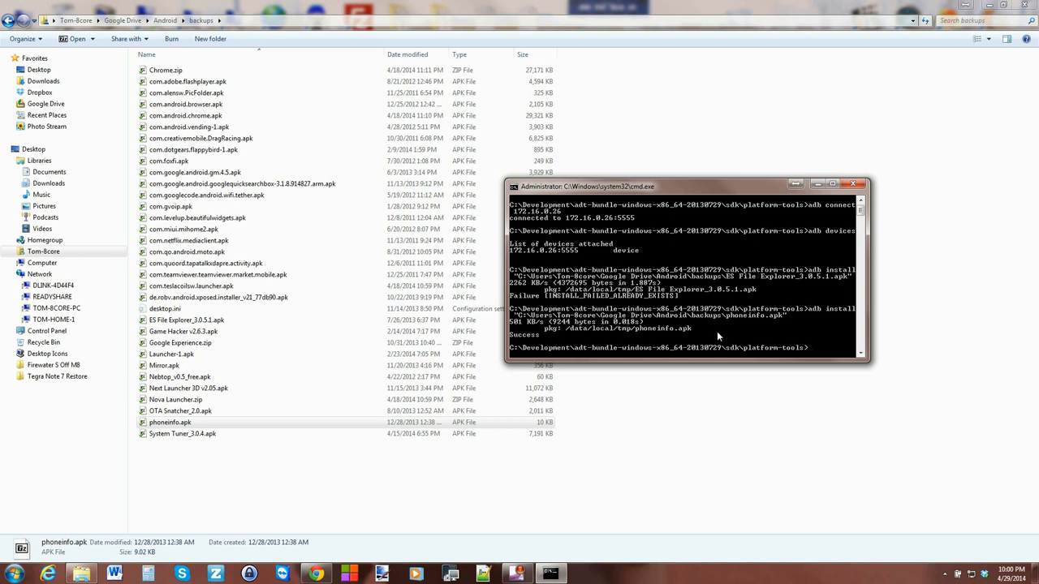
Review the Success output and move the Command Prompt window to the screen centre
left_click(175, 400)
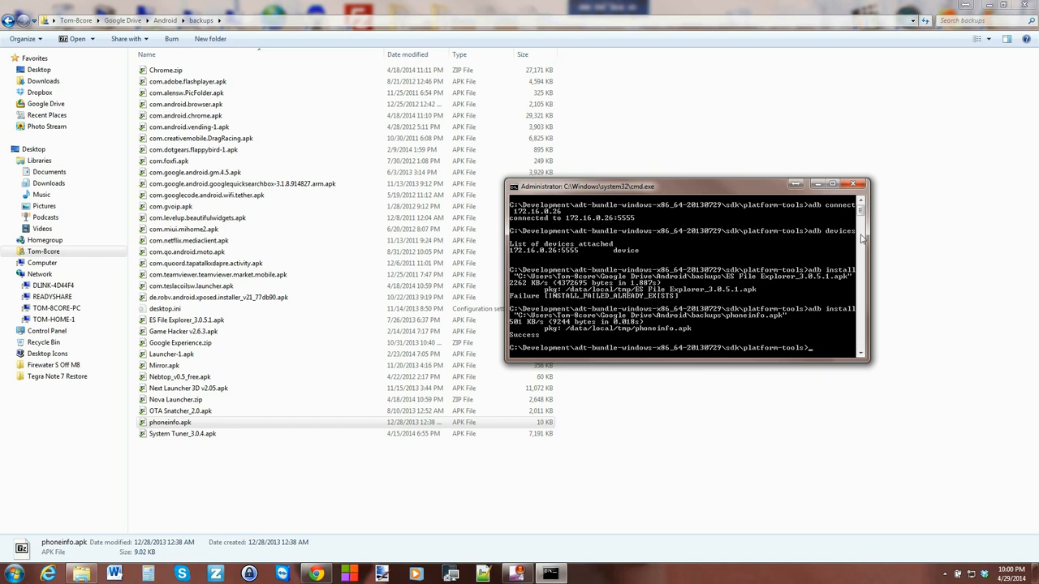
mouse_move(890, 272)
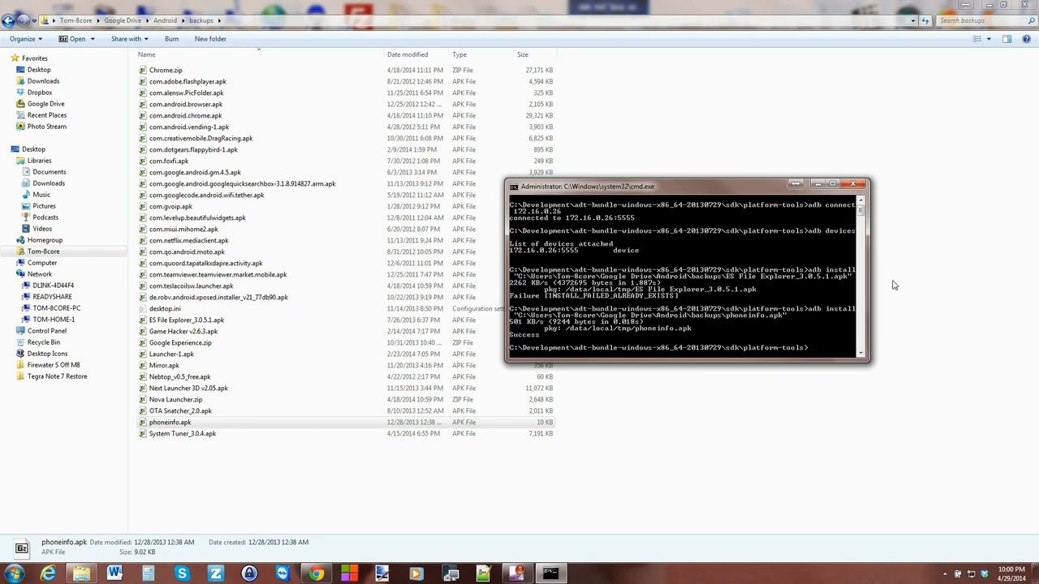
mouse_move(885, 292)
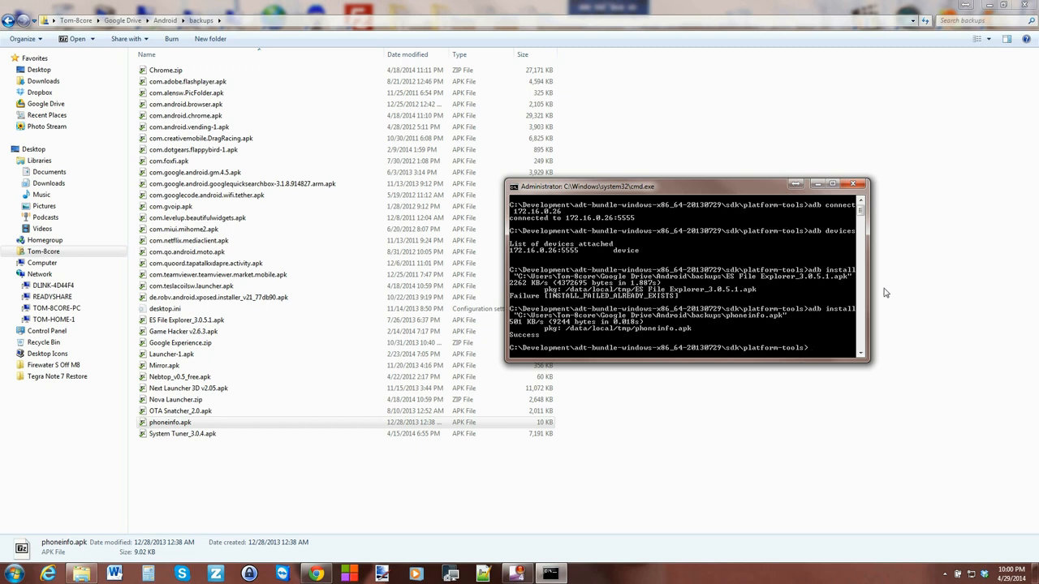
mouse_move(896, 307)
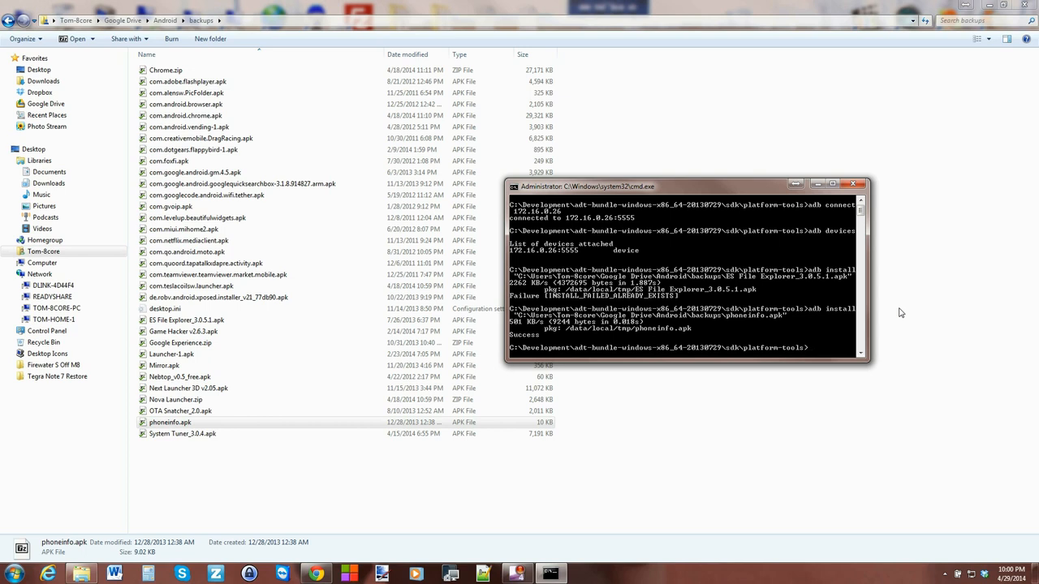
mouse_move(901, 311)
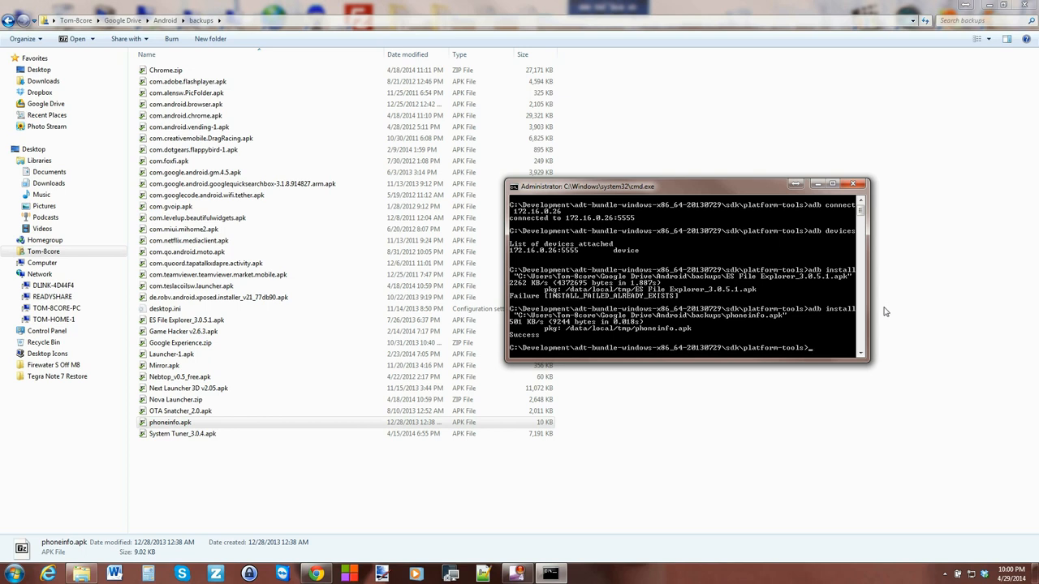
left_click_drag(685, 187, 598, 182)
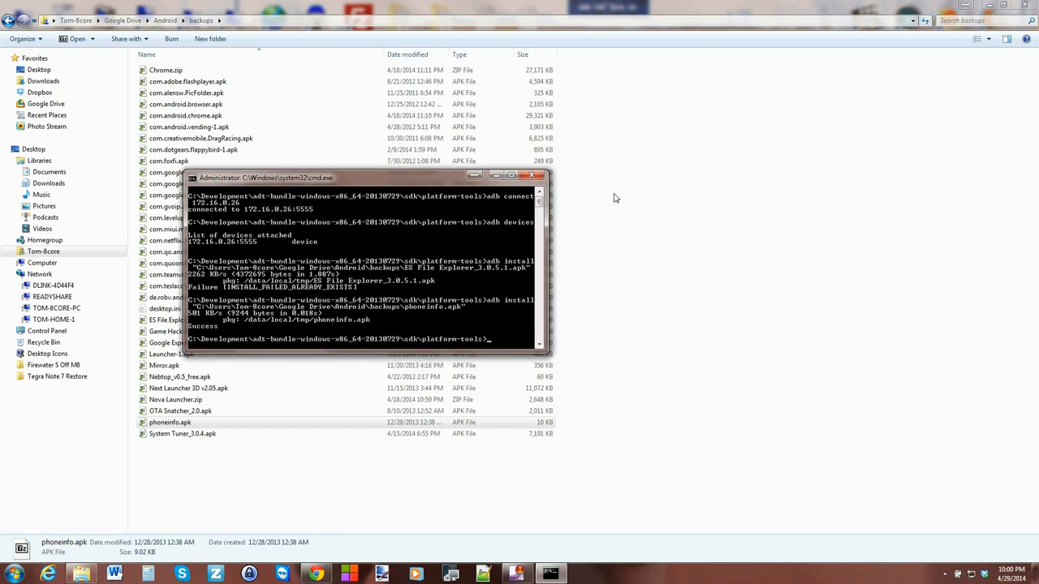
mouse_move(624, 208)
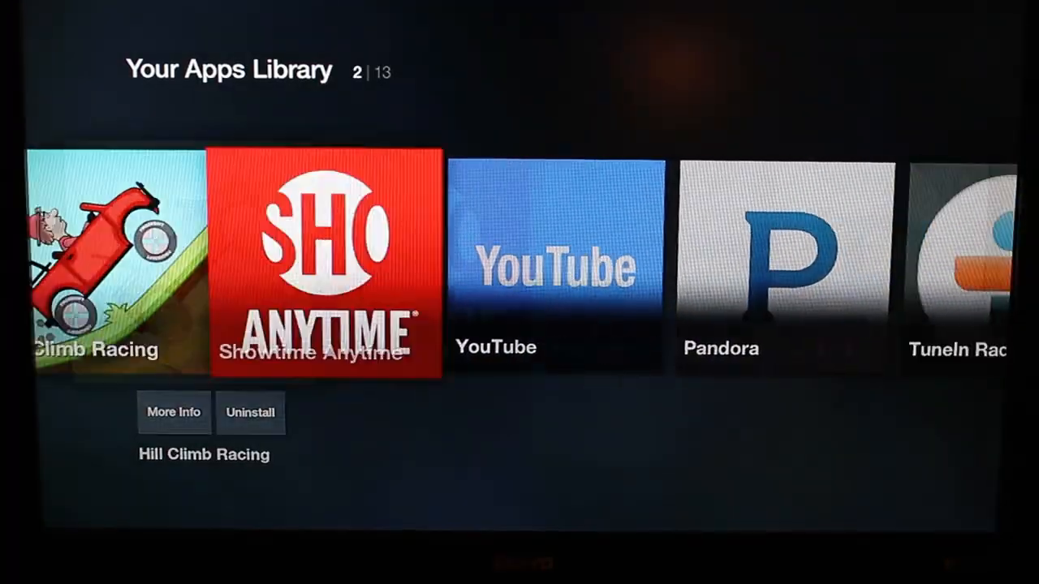
Scroll the Fire TV Settings row to the Applications section
scroll("right", 3)
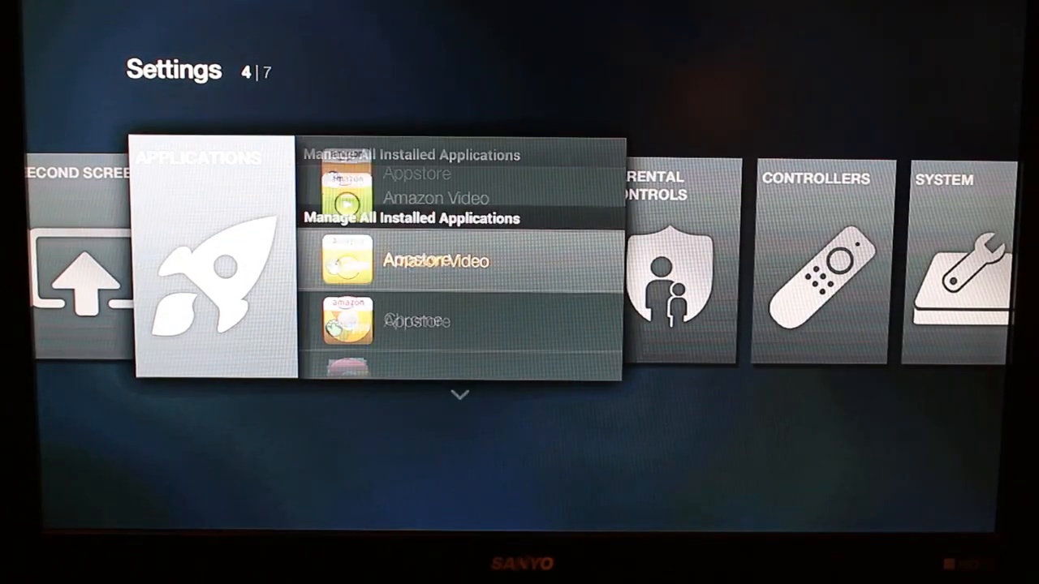
Launch ES File Explorer from the installed applications list
scroll("down", 3)
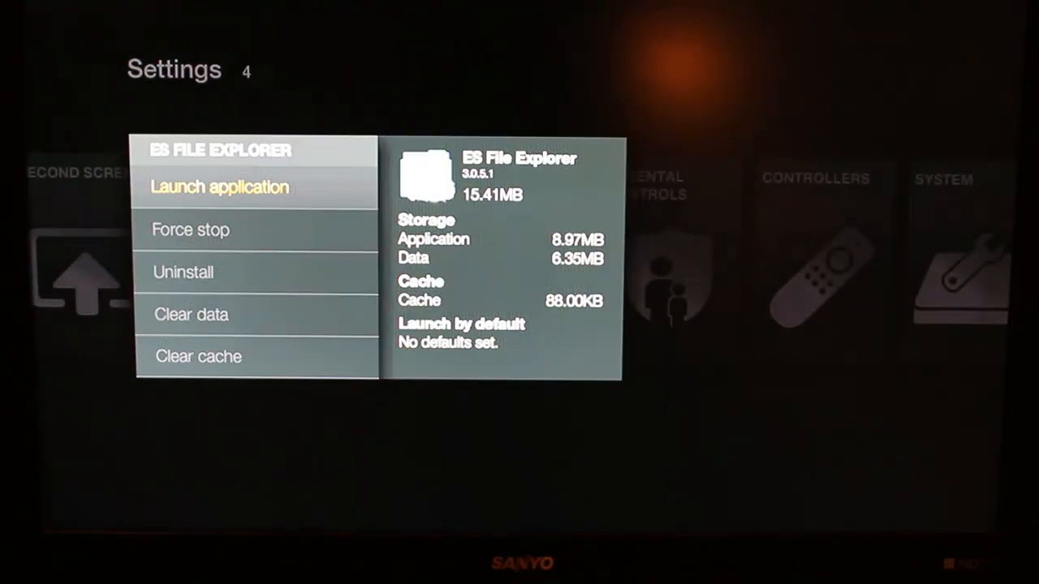
left_click(218, 187)
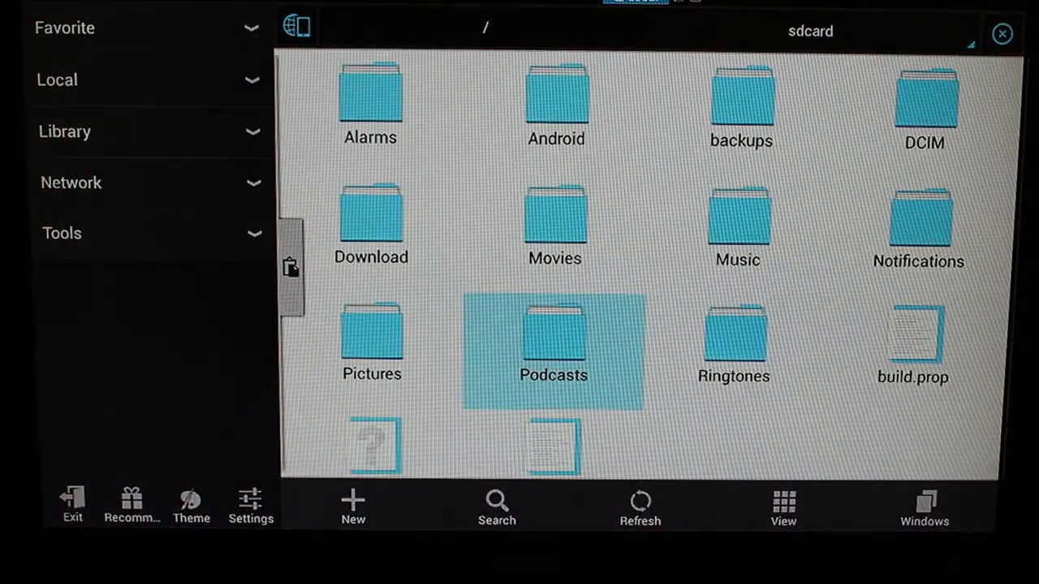
Browse the sdcard entries Movies, Alarms and build.prop, then leave ES File Explorer
left_click(555, 227)
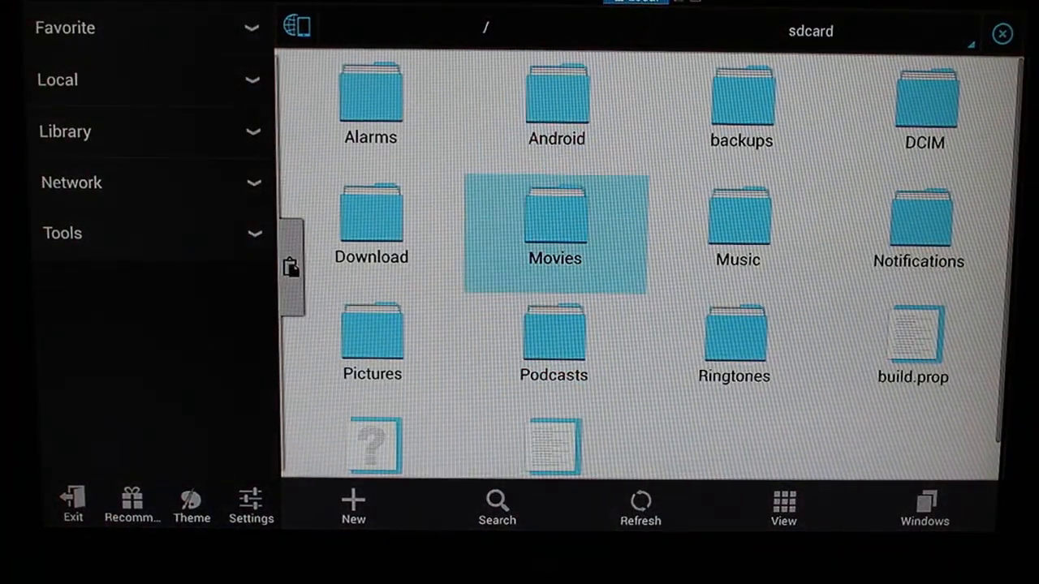
left_click(370, 105)
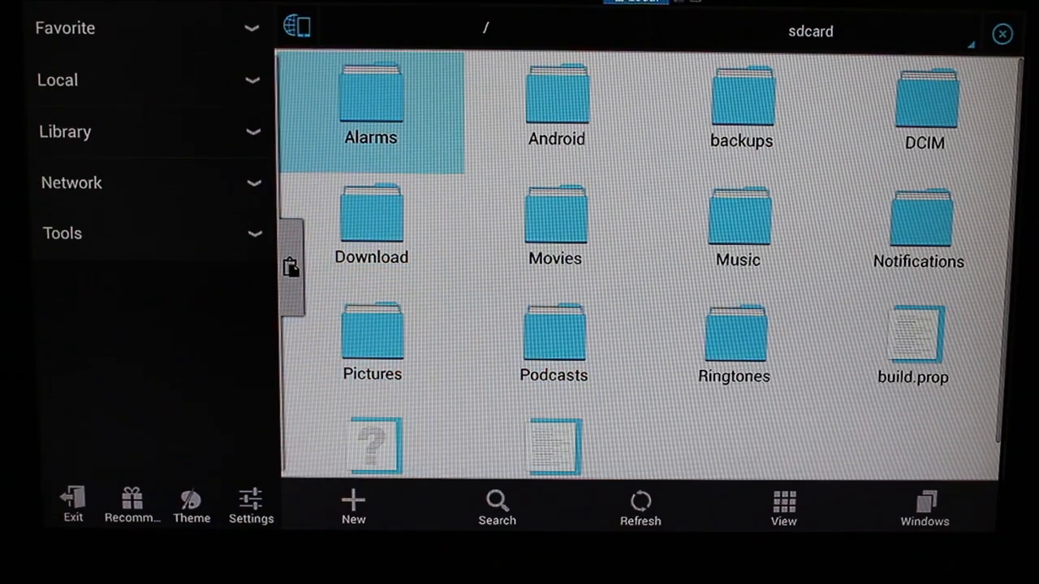
left_click(912, 341)
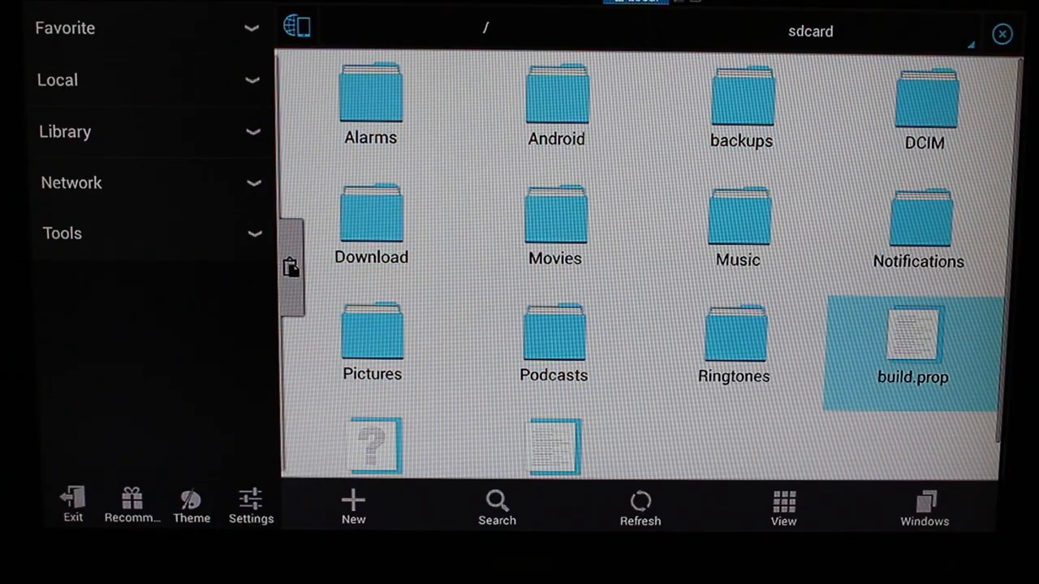
left_click(370, 105)
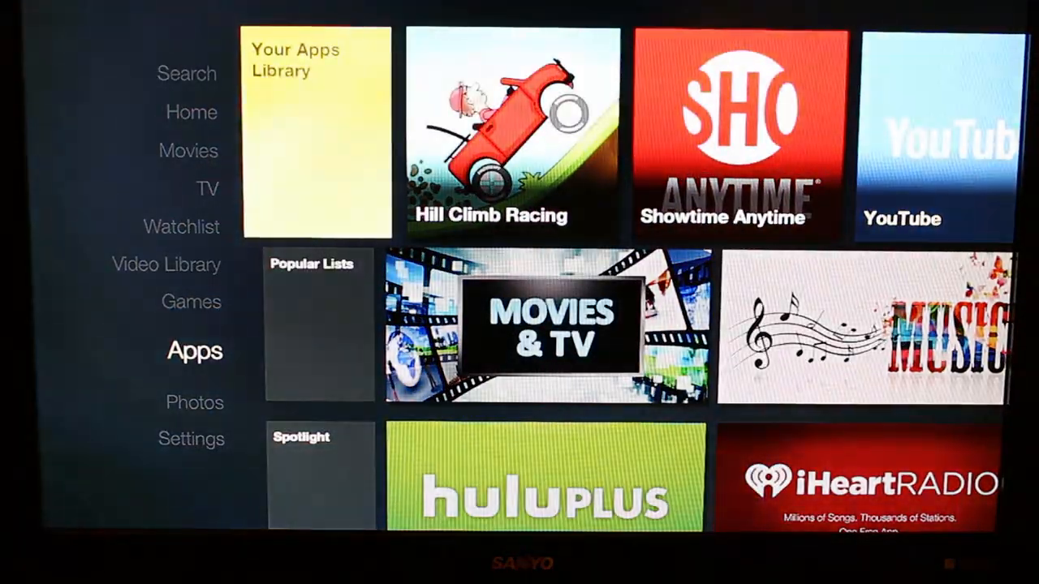
Launch Chrome from its entry in Manage All Installed Applications
scroll("down", 3)
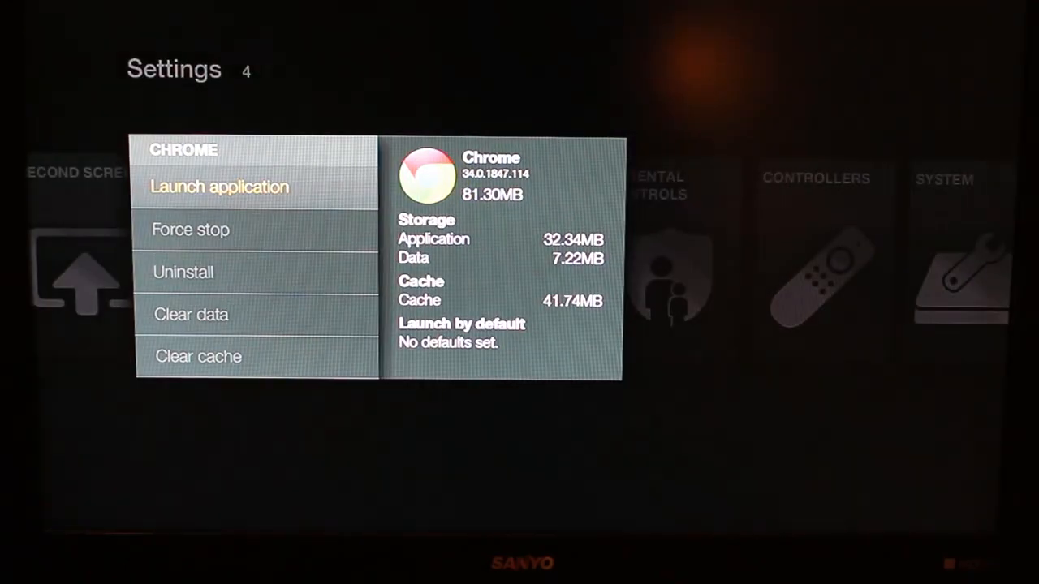
left_click(220, 186)
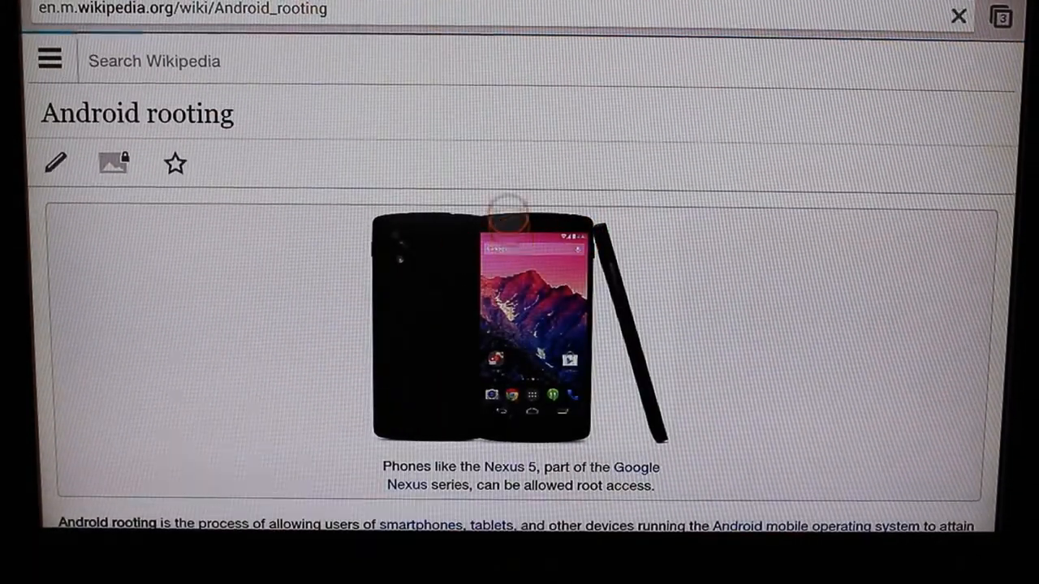
Tap the Wikipedia page before backing out of Chrome to the Applications settings
left_click(479, 325)
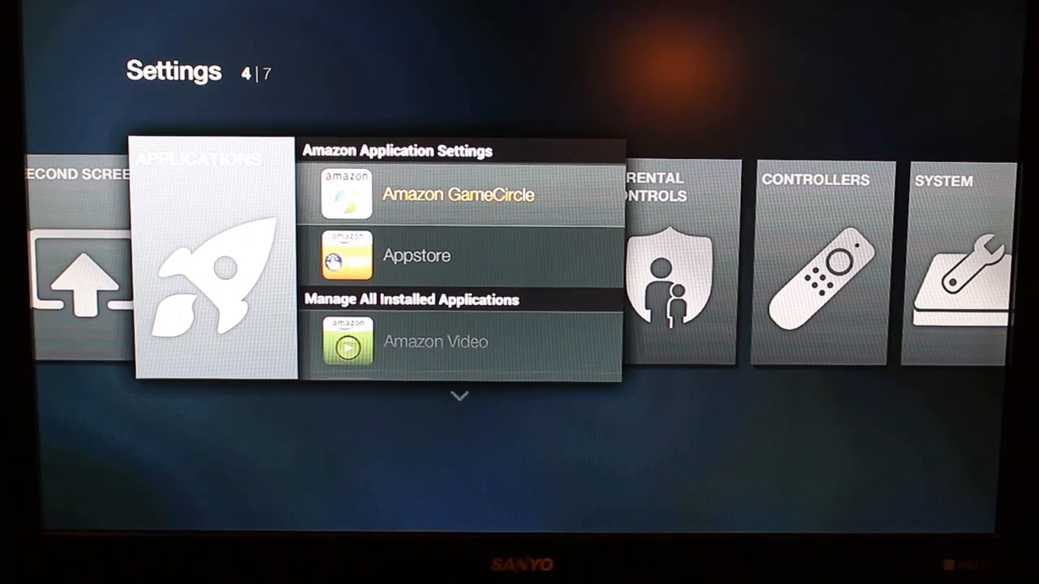
Scroll down the installed-apps list past Phone Info and the remaining apps
scroll("down", 3)
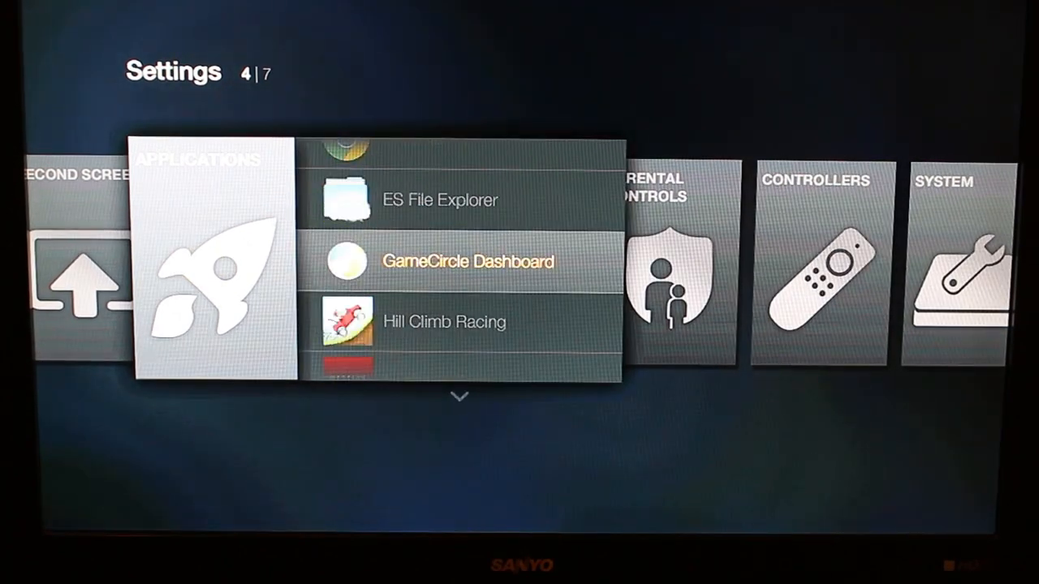
scroll("down", 3)
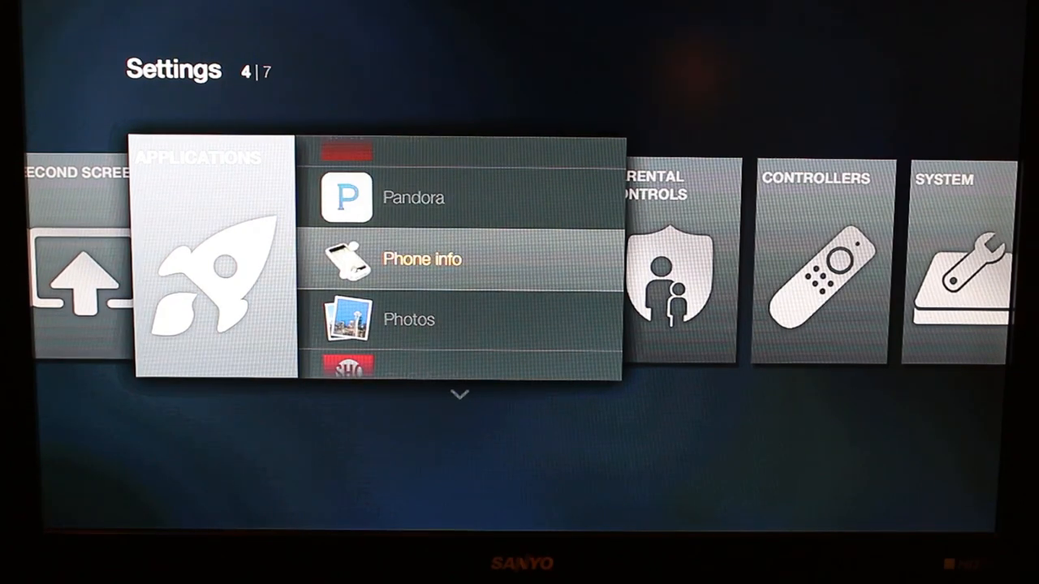
scroll("down", 3)
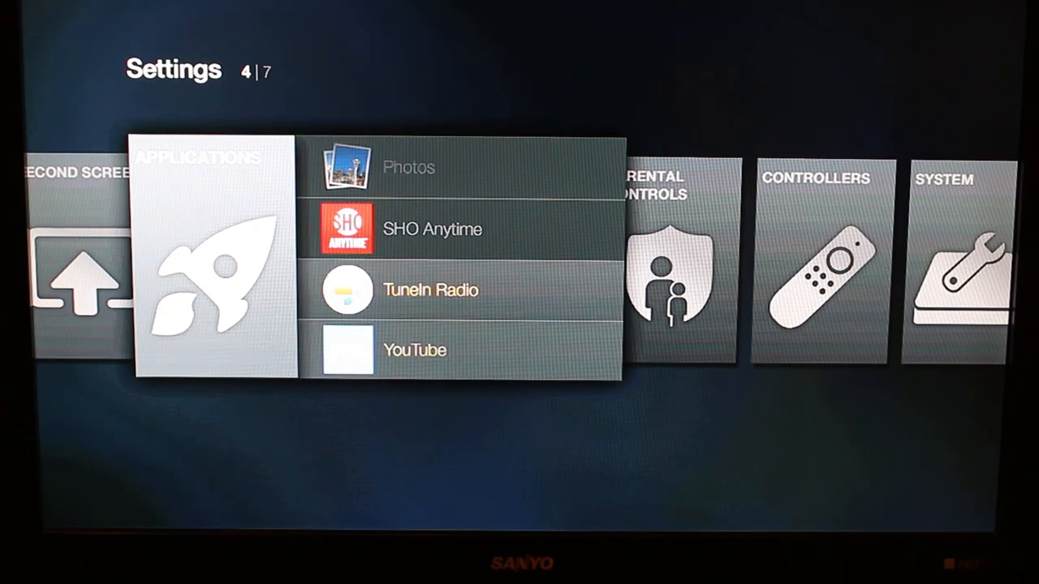
scroll("down", 3)
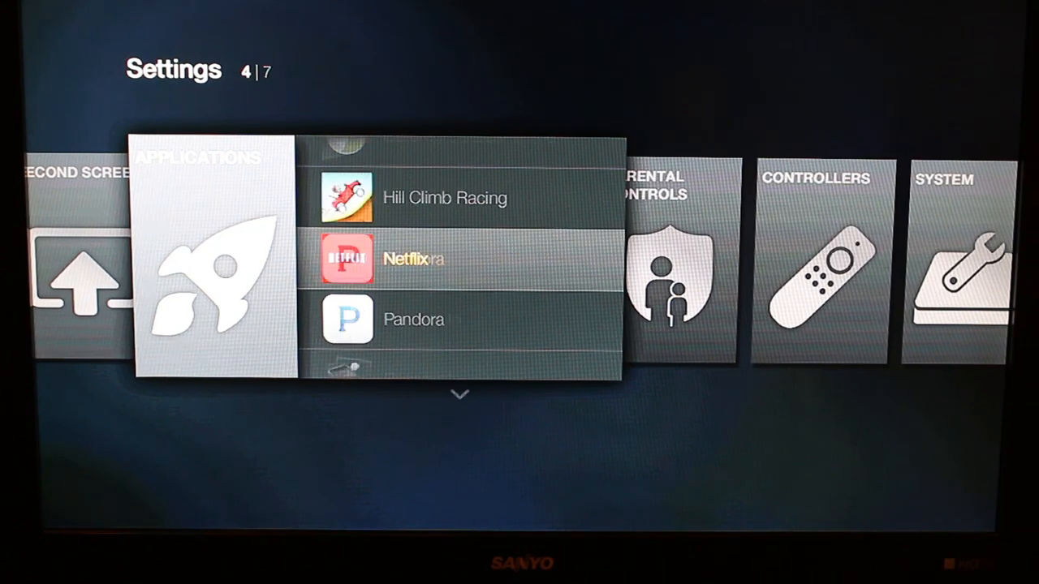
scroll("down", 3)
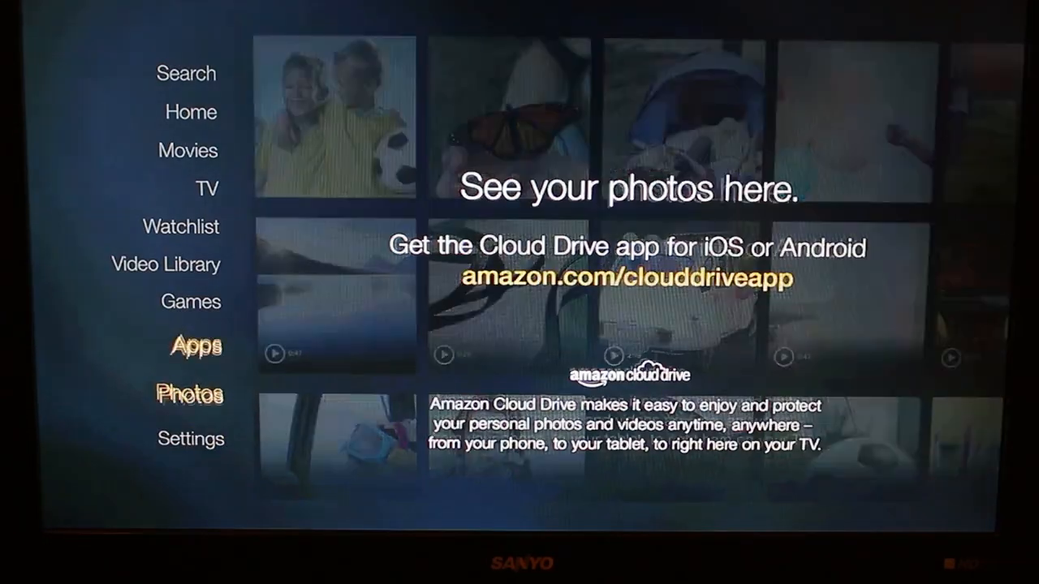
From home, reach Settings > Applications and scroll into Manage All Installed Applications
left_click(195, 344)
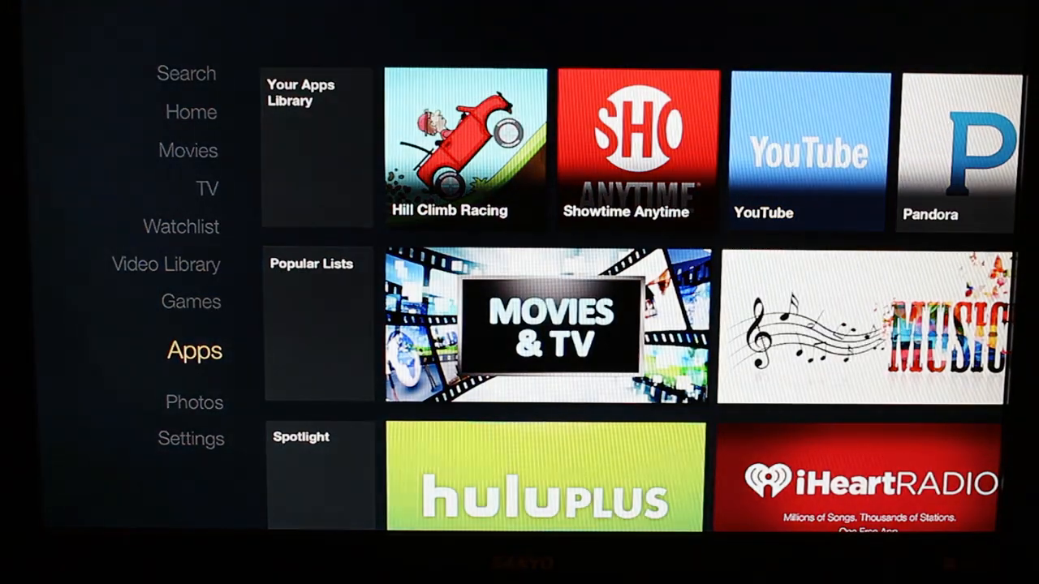
left_click(194, 403)
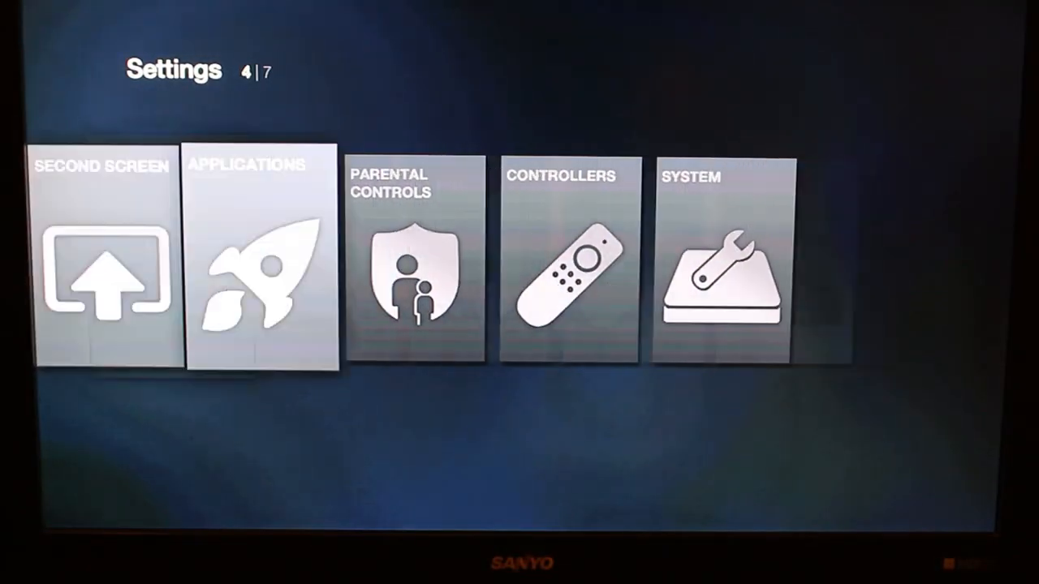
left_click(258, 256)
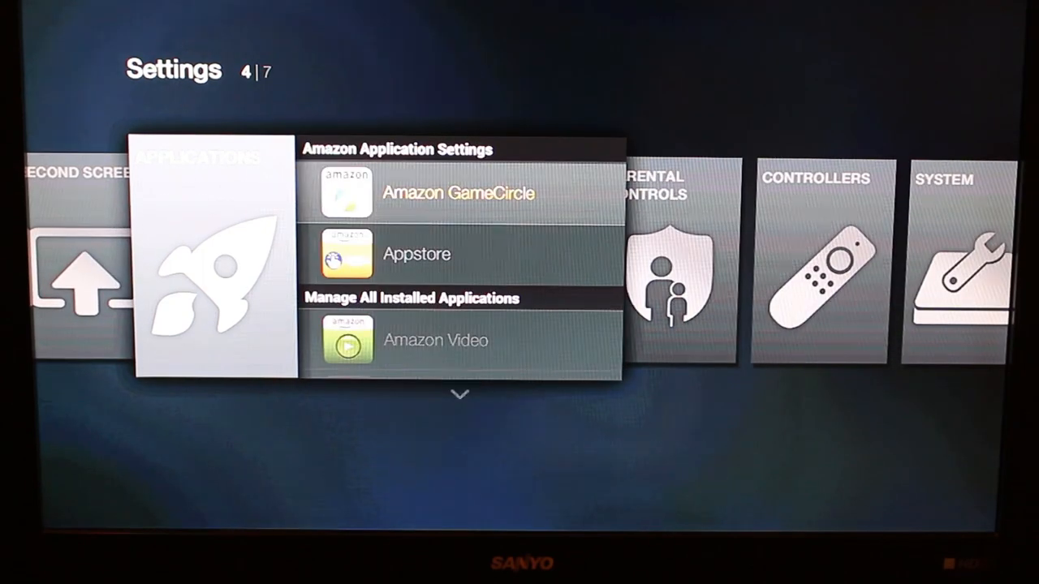
scroll("down", 3)
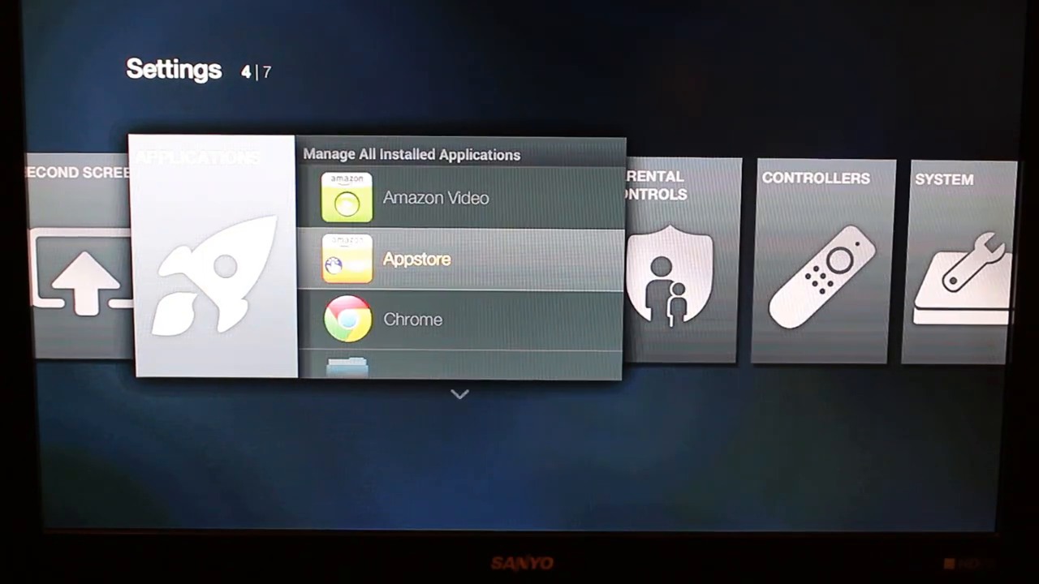